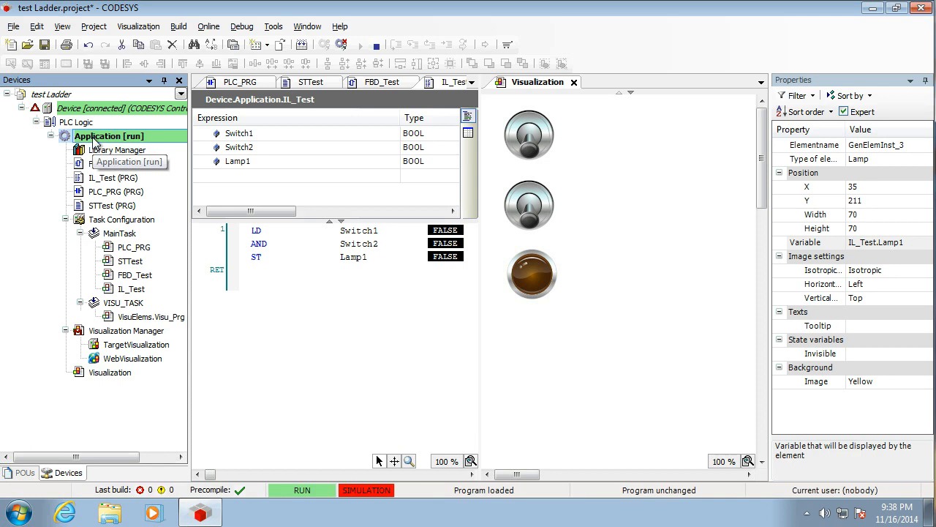
Add a program POU named SFC_Test in Sequential Function Chart language.
right_click(109, 136)
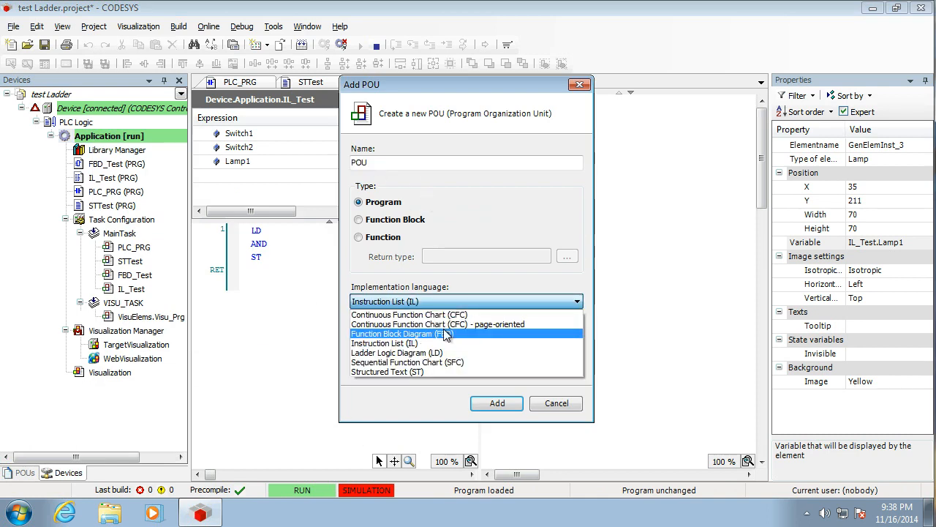
click(408, 362)
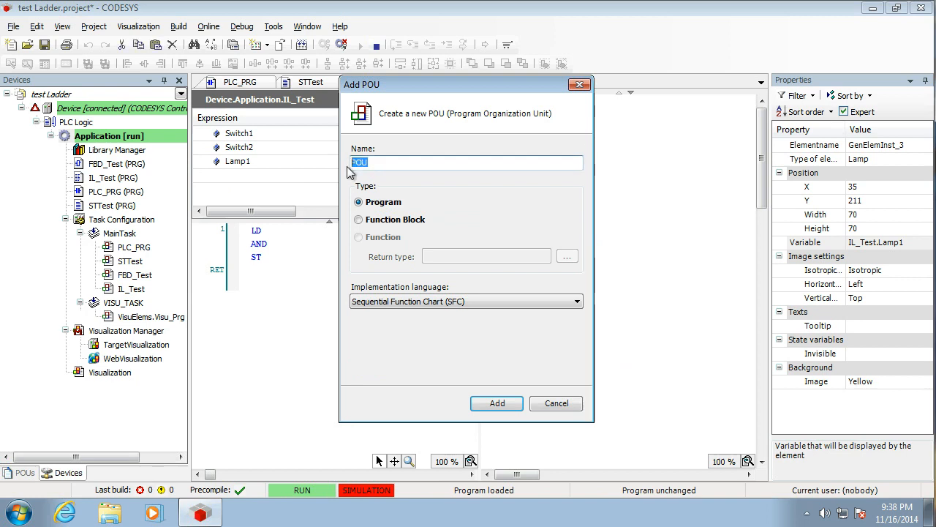
text(SFC_Te)
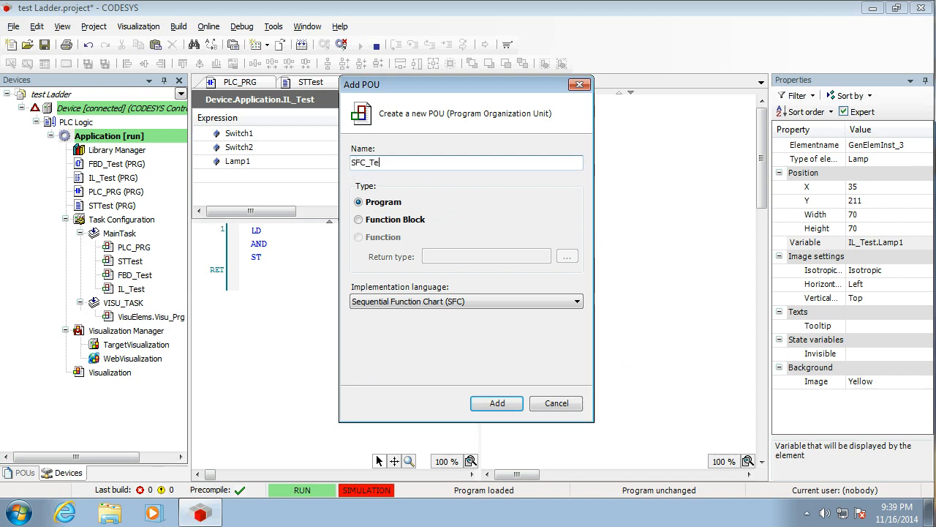
click(496, 403)
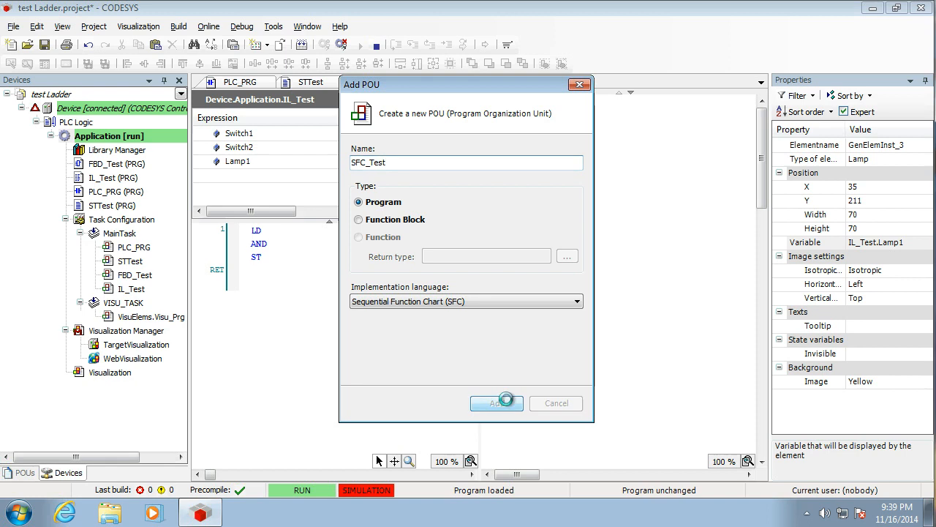
click(497, 403)
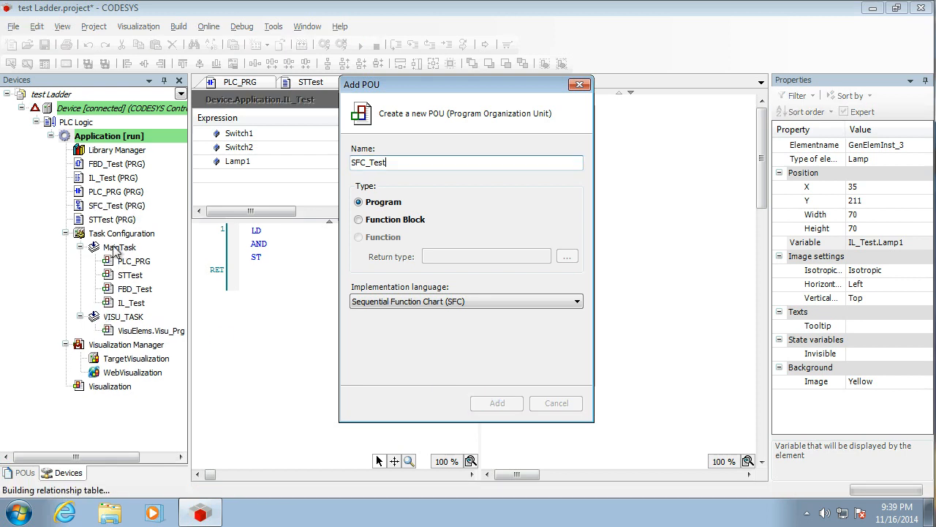
click(497, 403)
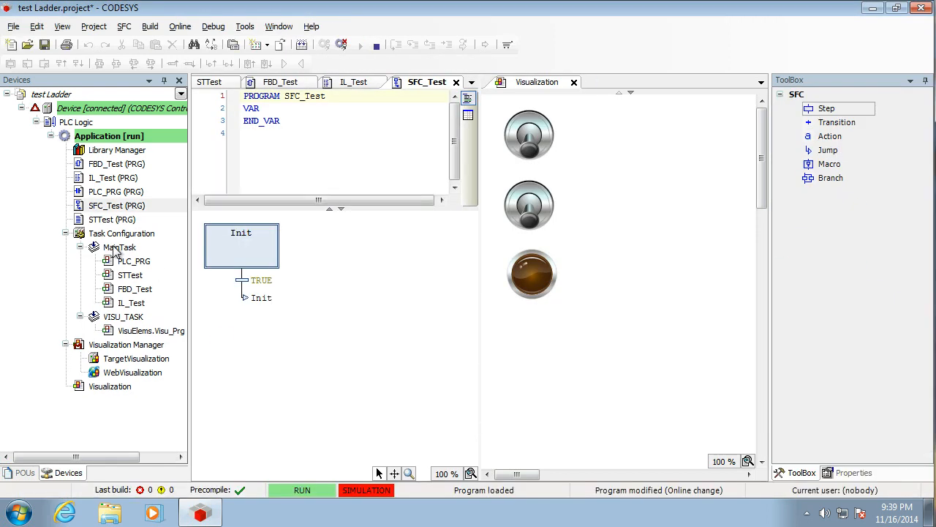
Add a program call to MainTask that runs Application's SFC_Test.
right_click(117, 247)
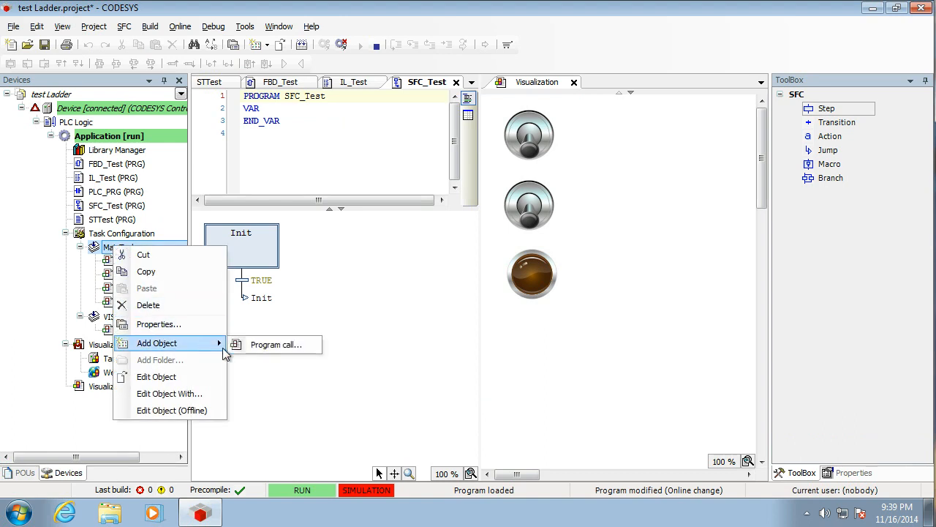
click(276, 345)
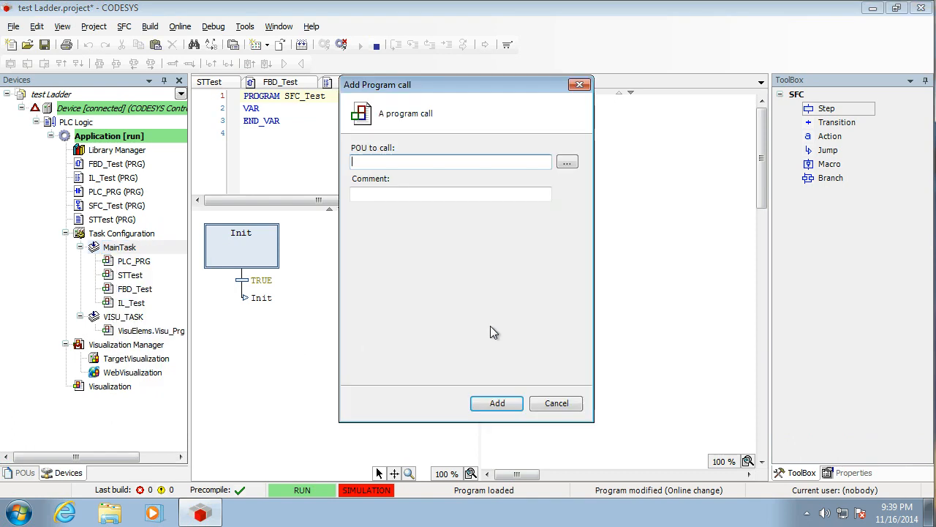
mouse_move(448, 289)
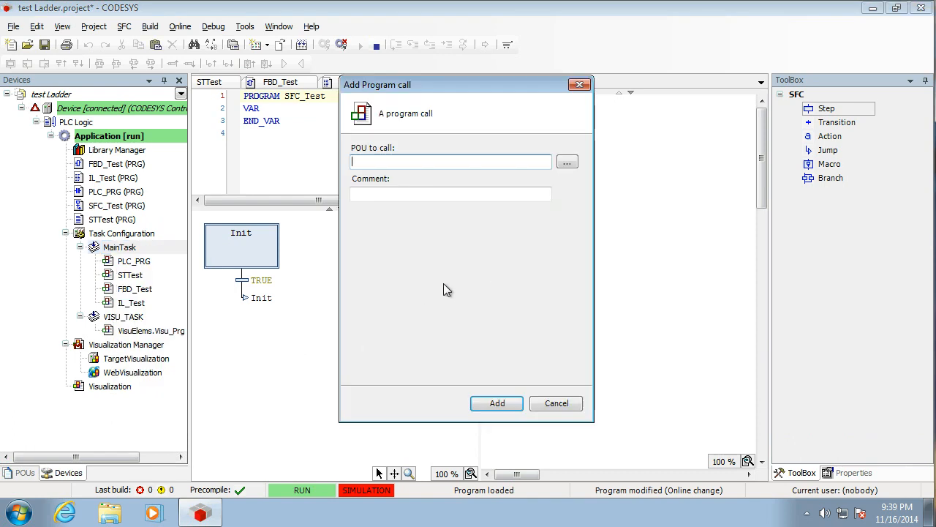
click(567, 161)
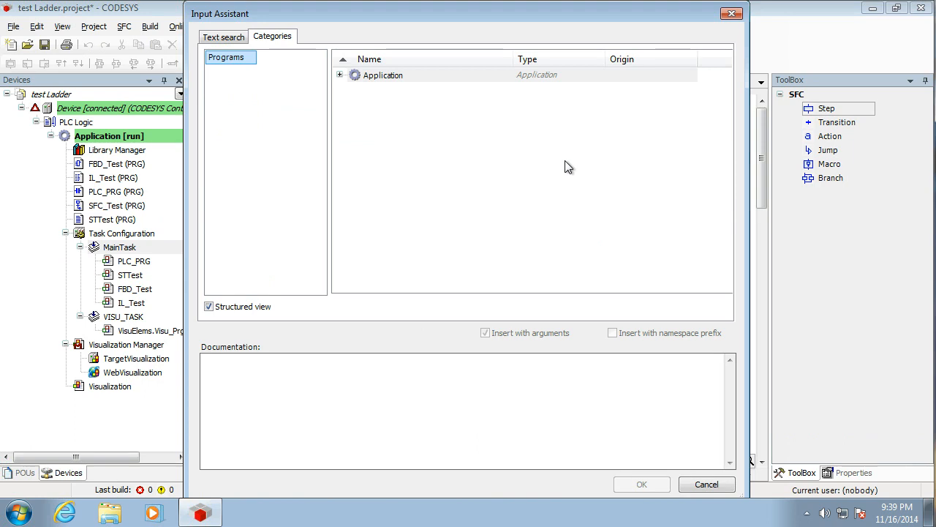
click(341, 75)
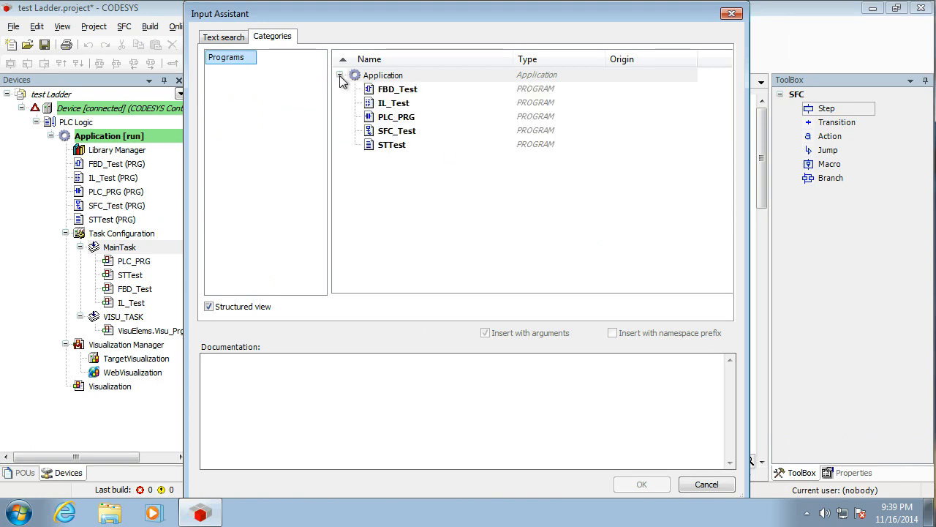
click(397, 130)
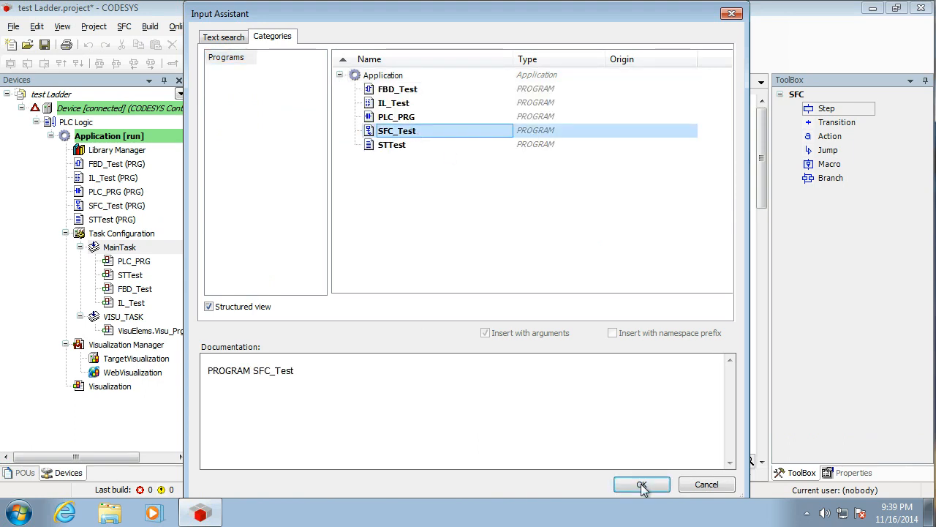
click(641, 484)
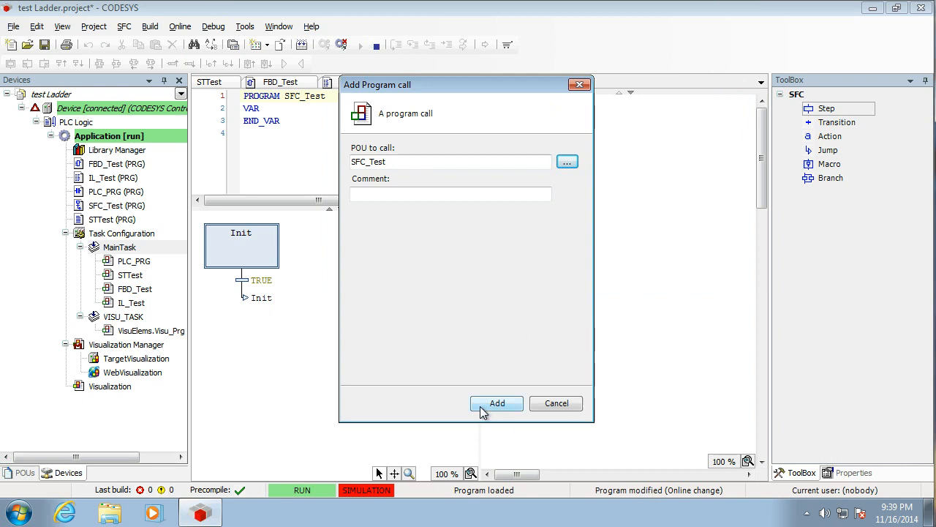
mouse_move(505, 407)
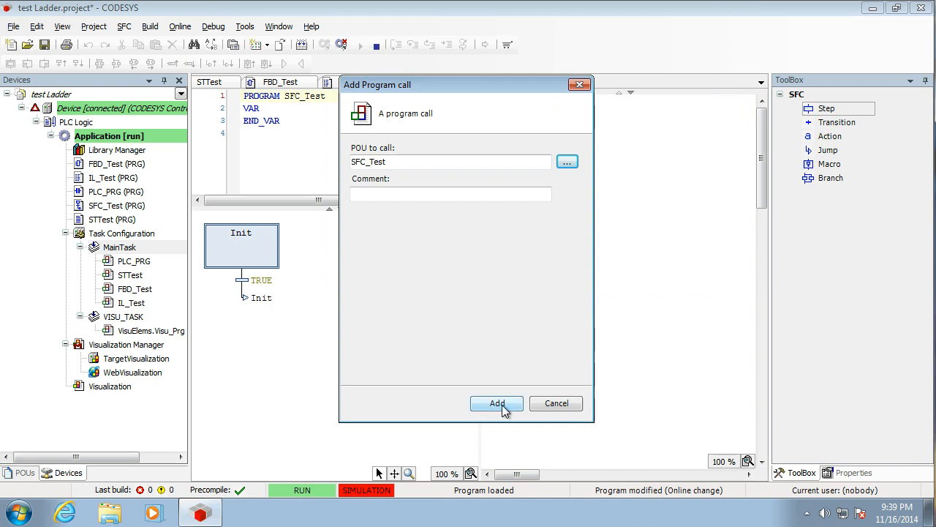
click(497, 403)
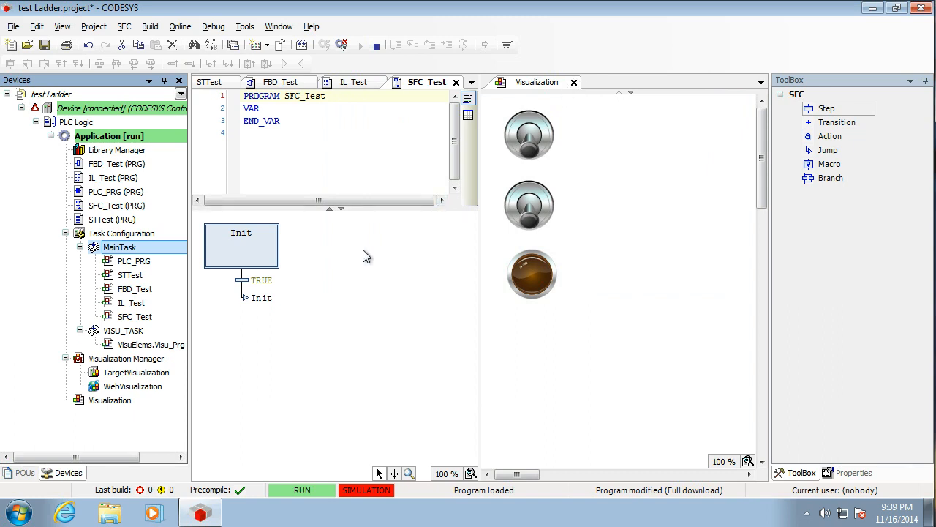
mouse_move(252, 245)
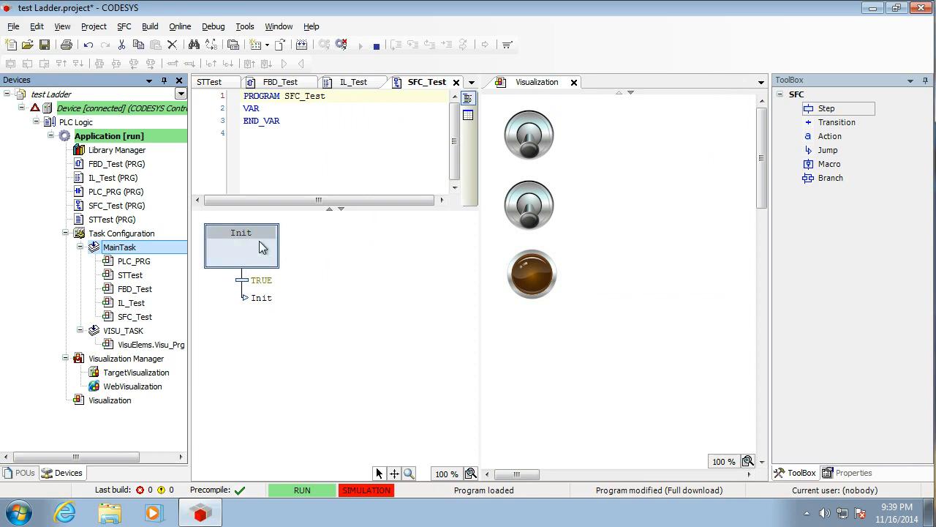
click(241, 249)
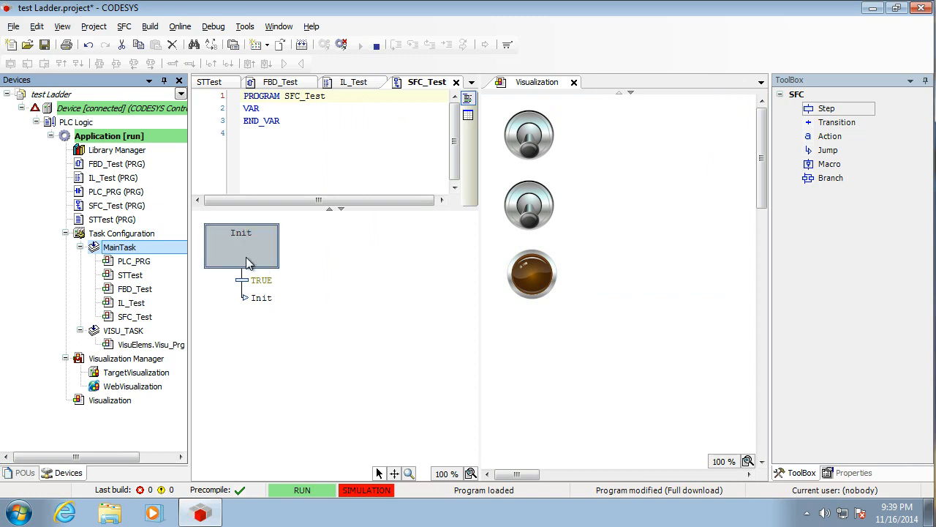
mouse_move(225, 251)
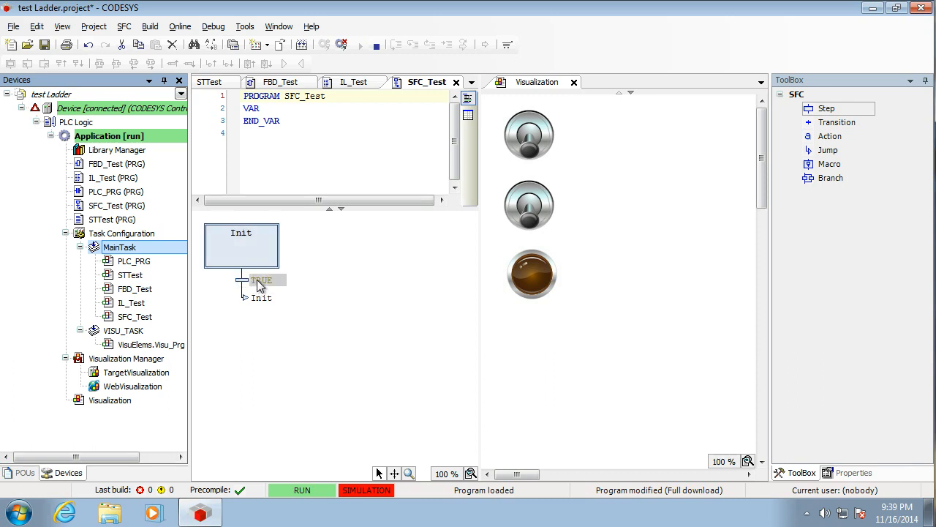
mouse_move(265, 283)
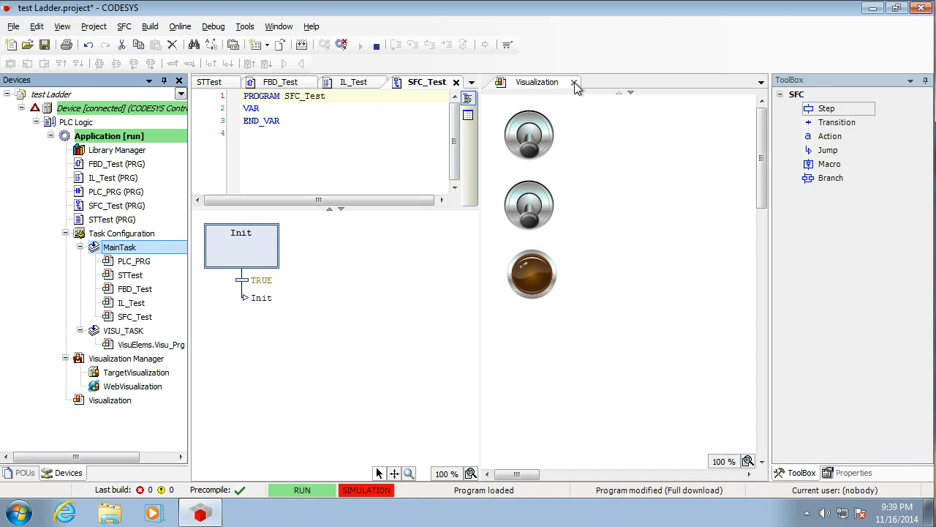
Close the Visualization editor and add Step0 after Init's TRUE transition.
click(574, 82)
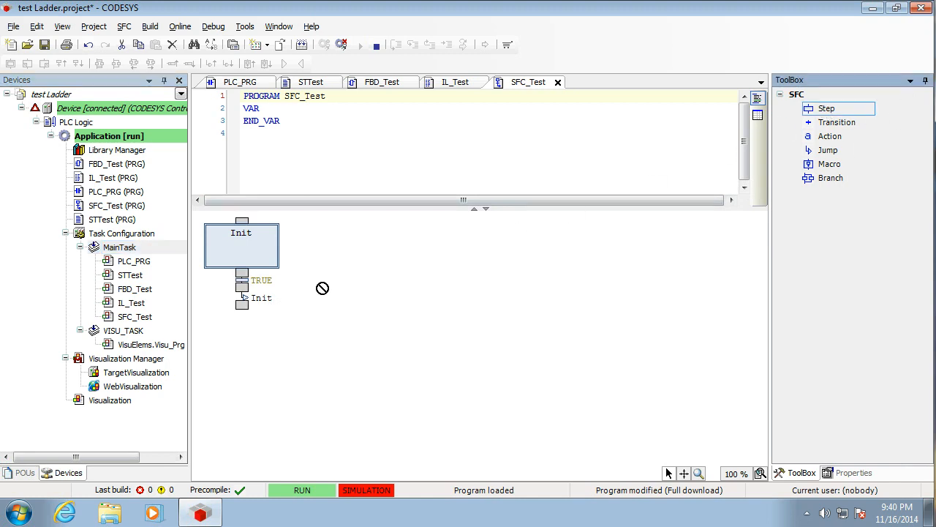
drag(826, 108, 242, 307)
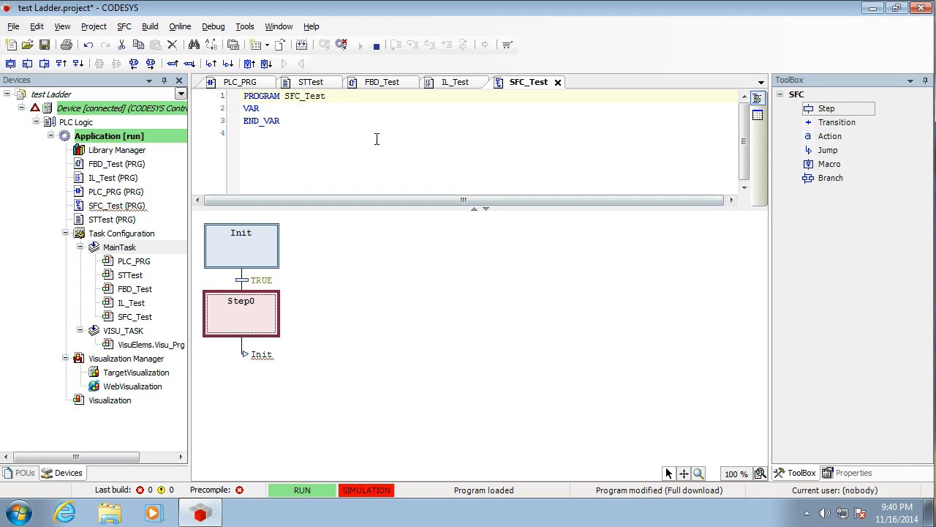
click(259, 109)
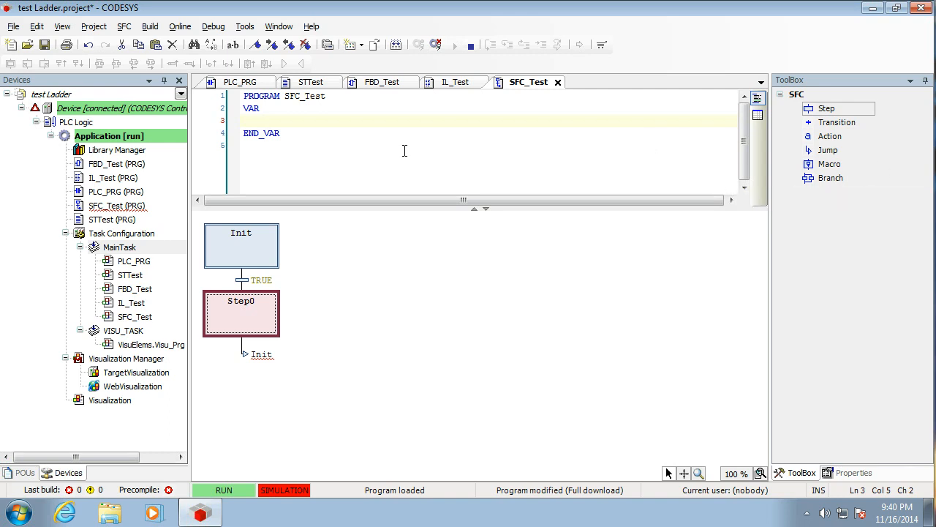
mouse_move(314, 121)
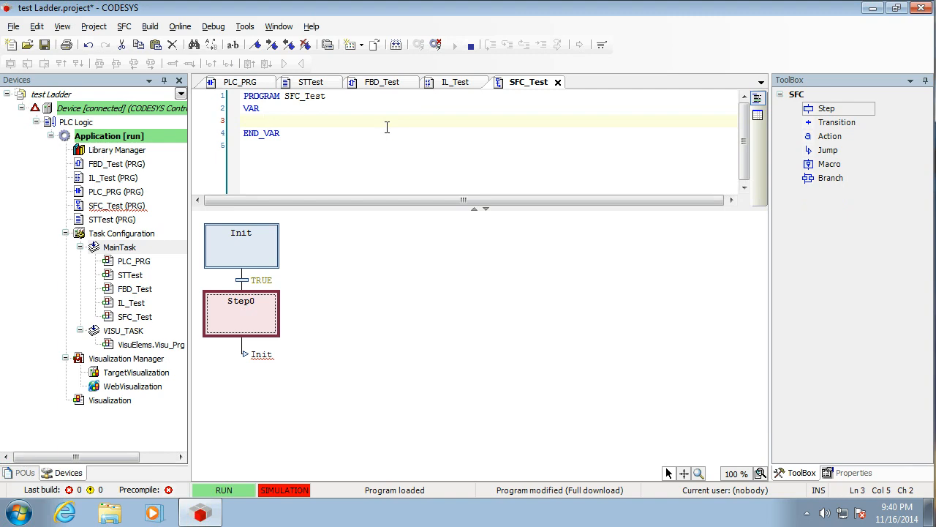
Declare Step0 as SFCStepType in SFC_Test.
text(Step)
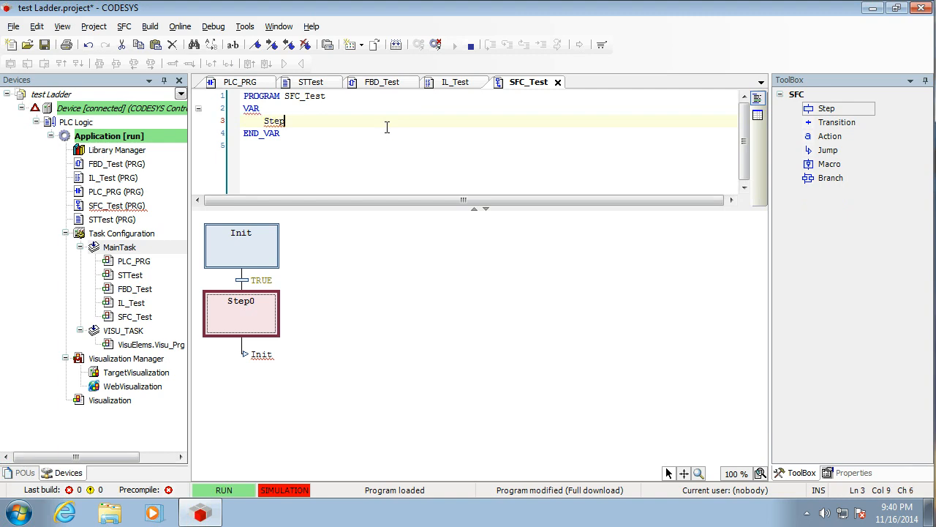
text(.)
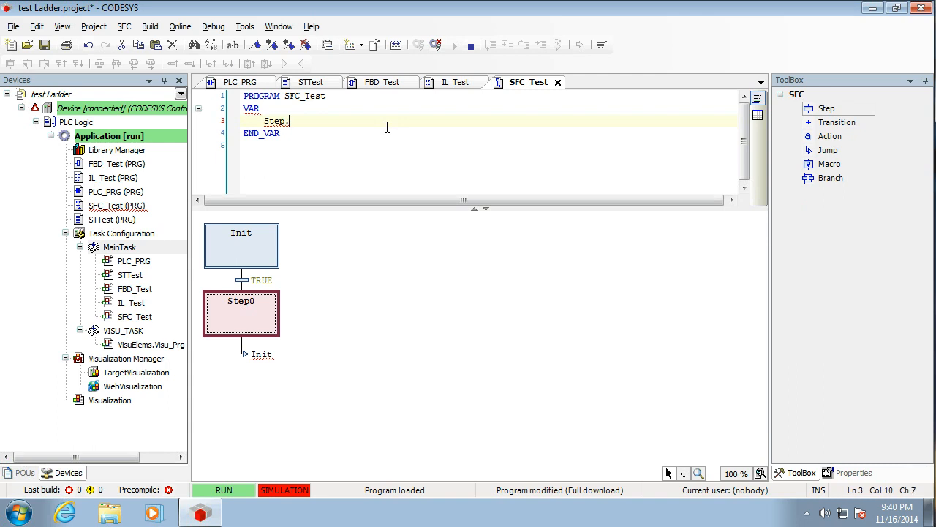
key(Backspace)
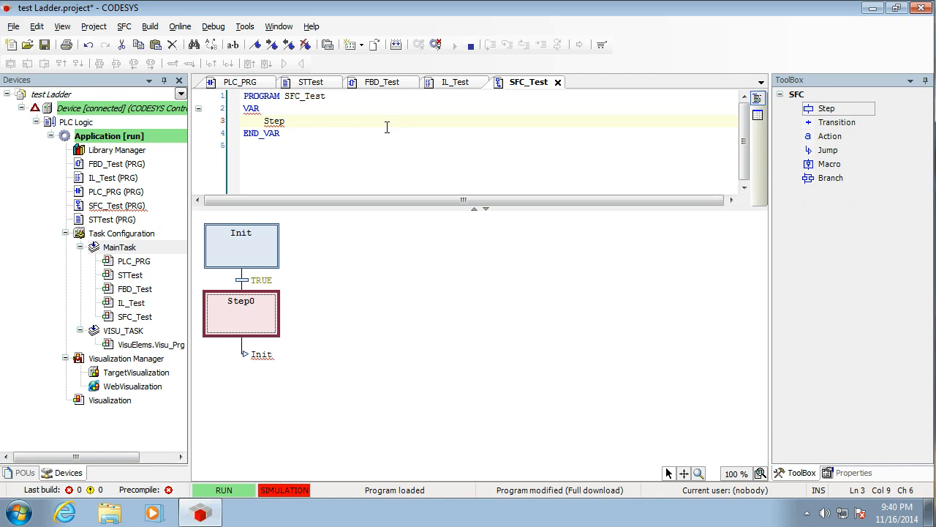
text(0:)
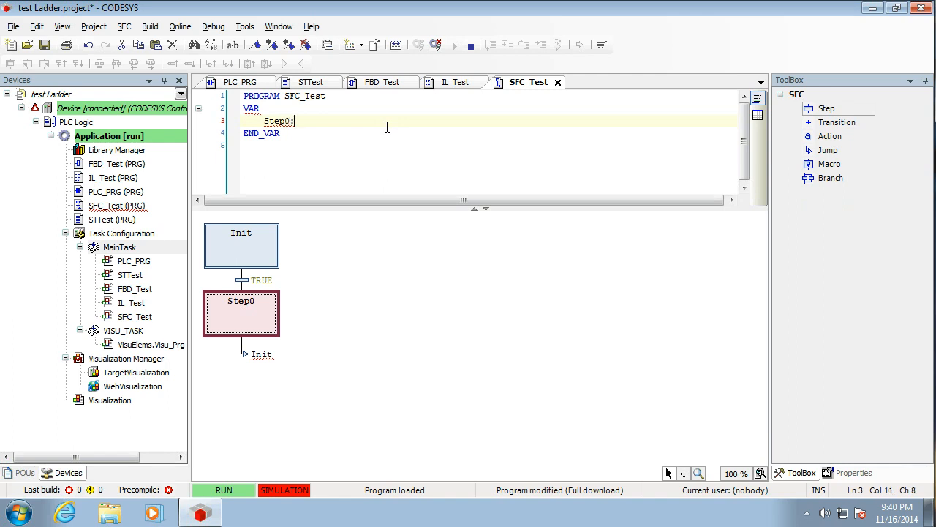
text(SFCStepType;)
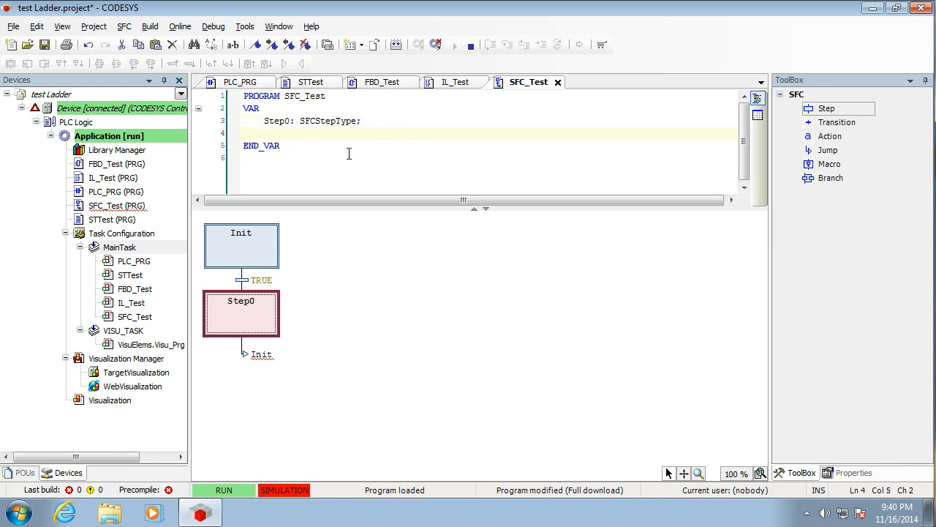
Declare Switch1, Lamp1 and Lamp2 as BOOL variables.
text(Switch1)
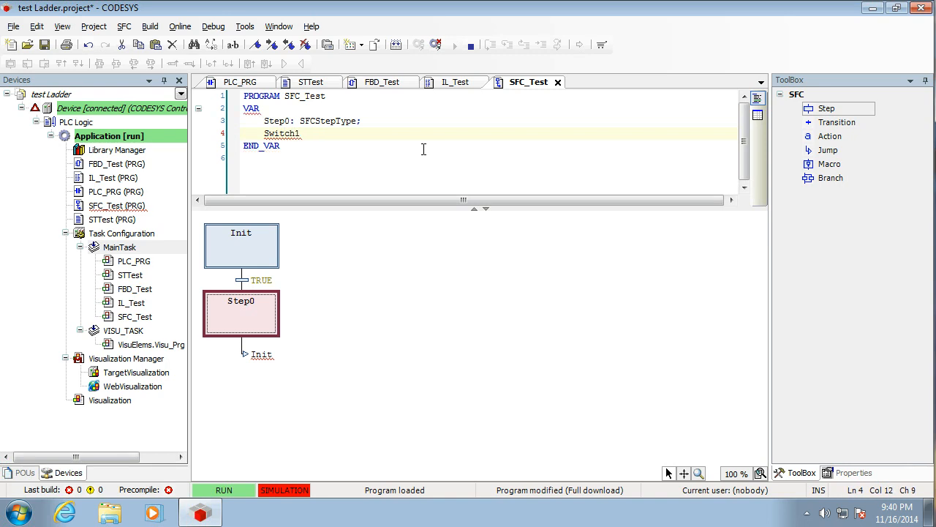
text(: bo)
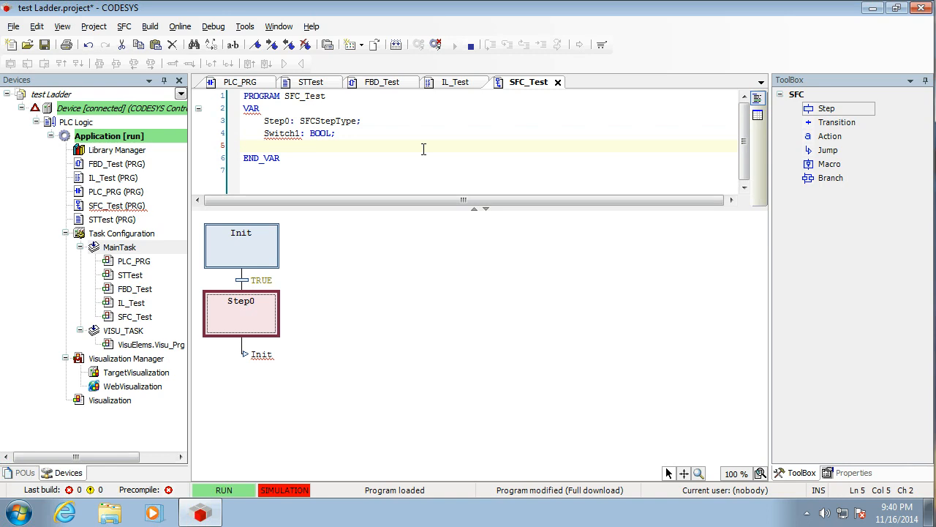
text(L)
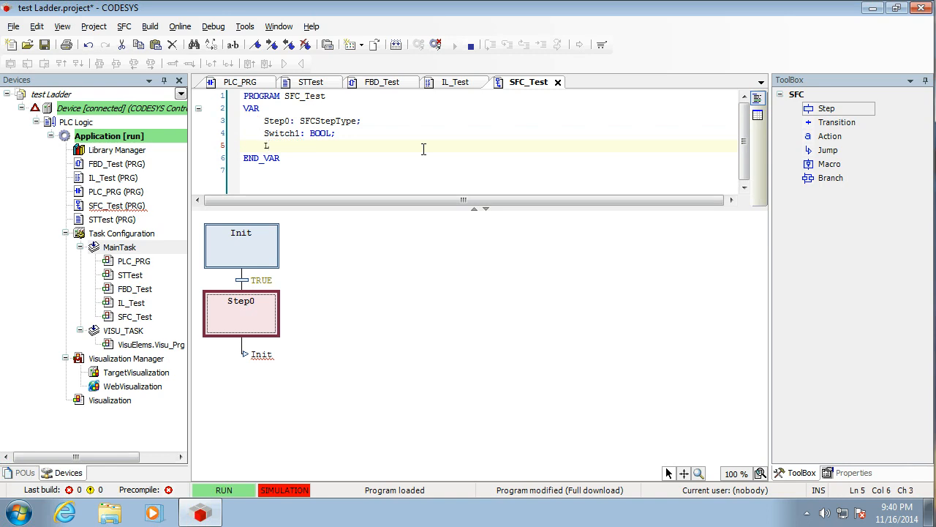
text(Lamp1)
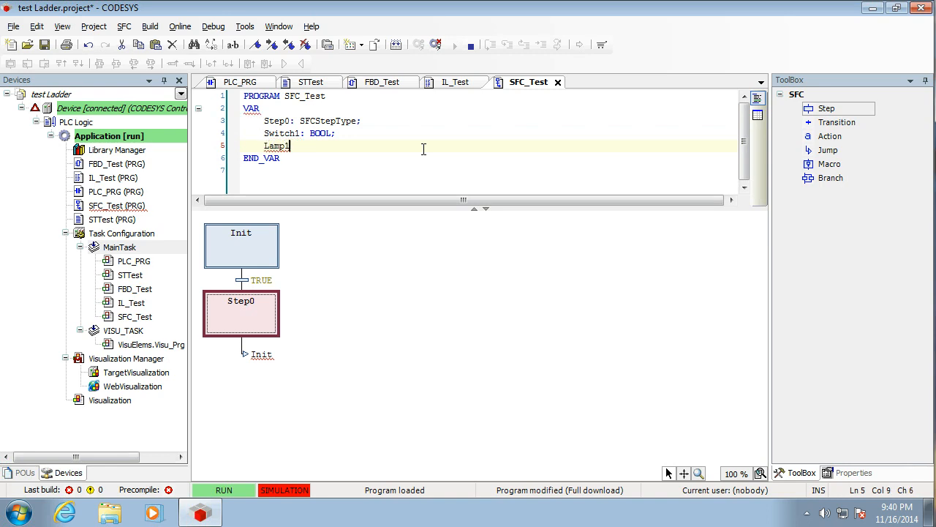
text(: B)
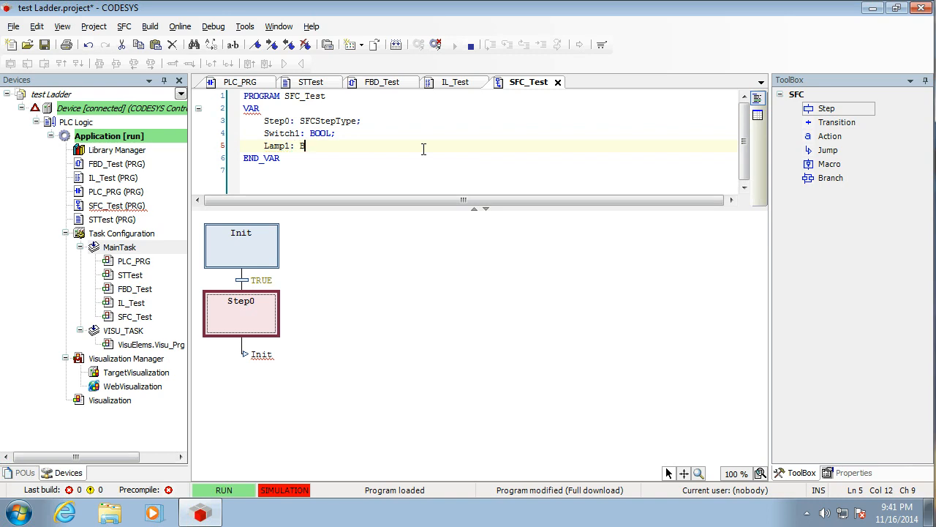
text(ool;)
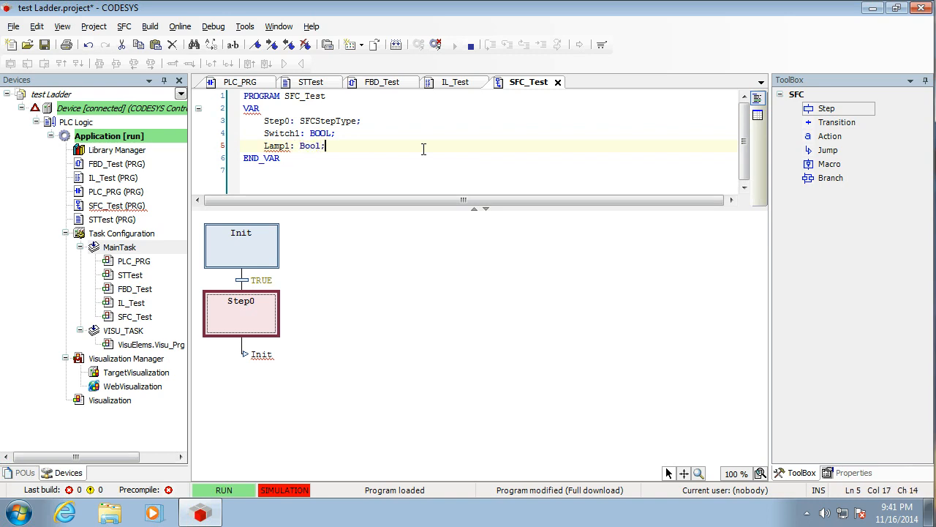
text(Lamp)
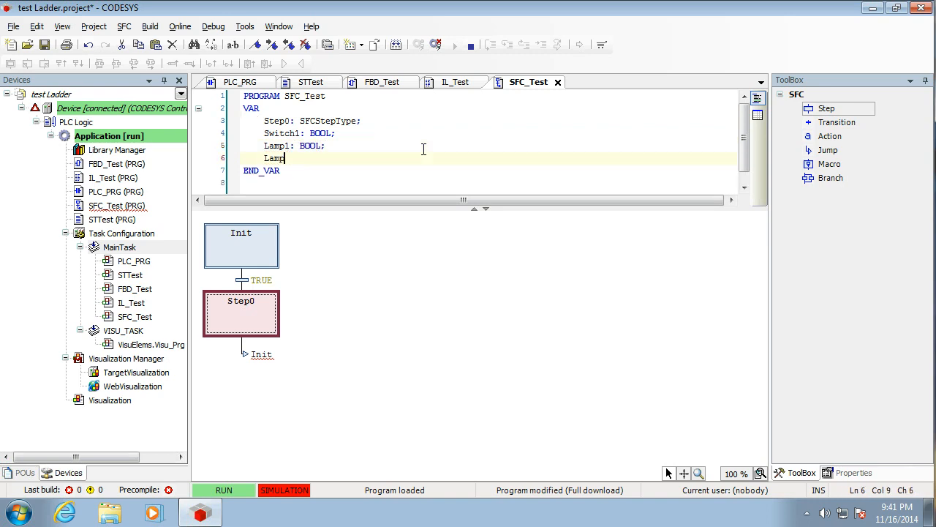
text(2:)
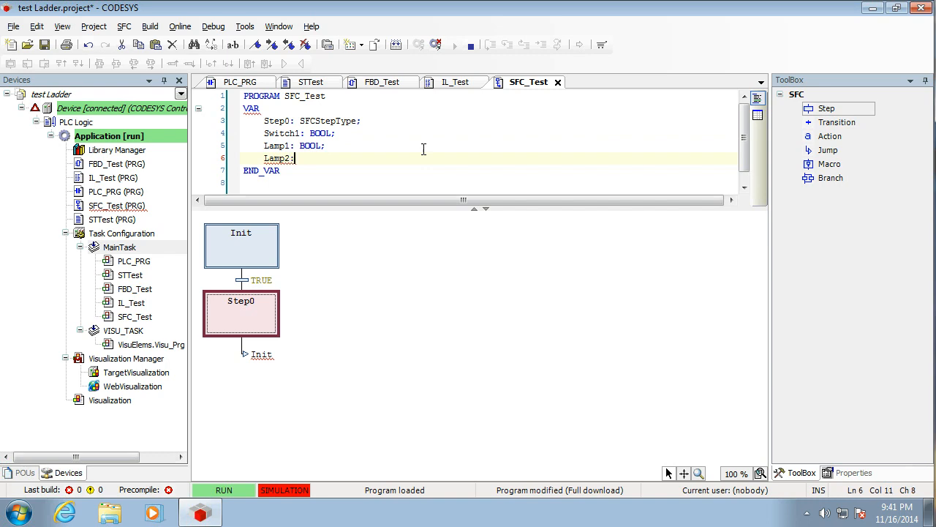
text(bool)
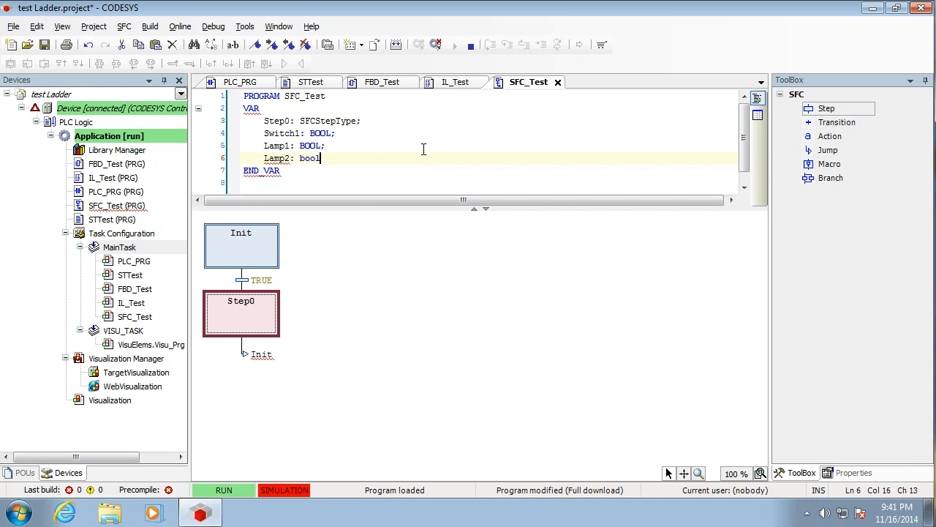
text(;)
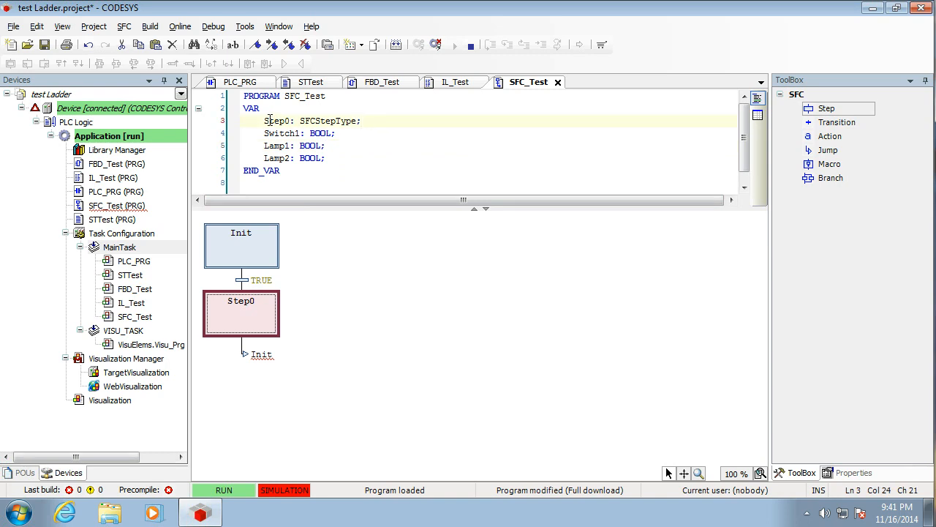
Duplicate the 'Step0: SFCStepType;' declaration line to edit its name.
triple_click(307, 120)
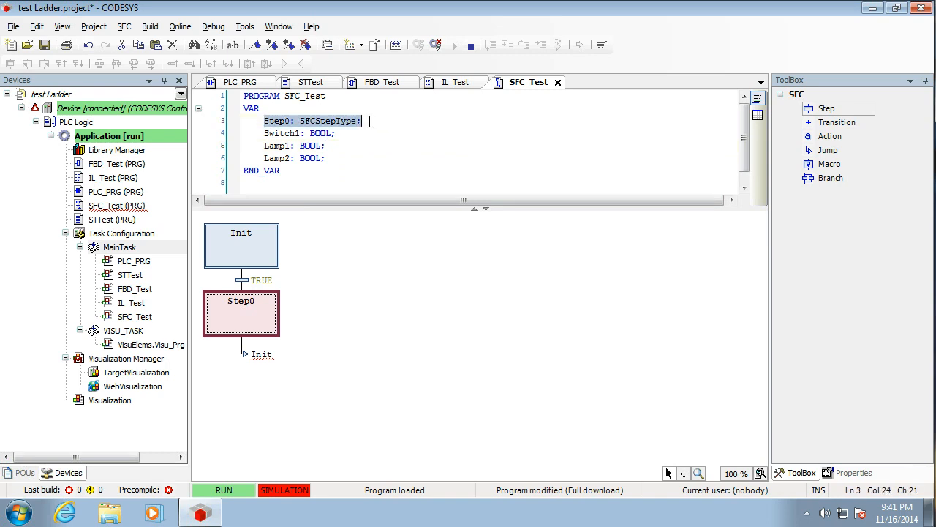
mouse_move(370, 128)
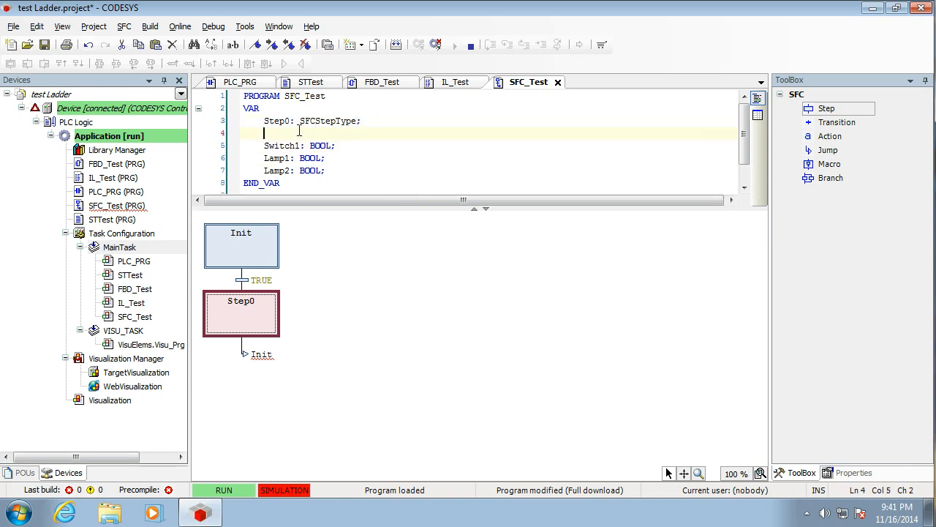
text(Step0: SFCStepType;)
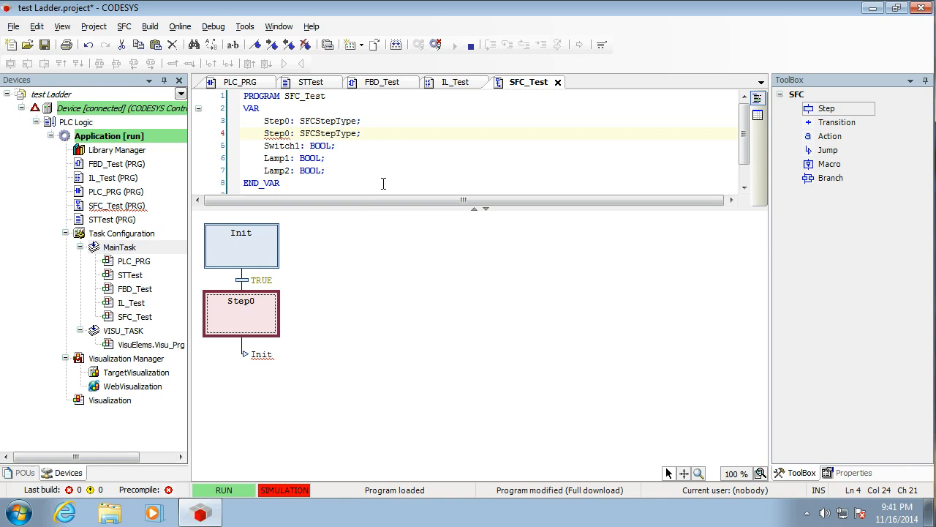
click(280, 133)
text(1)
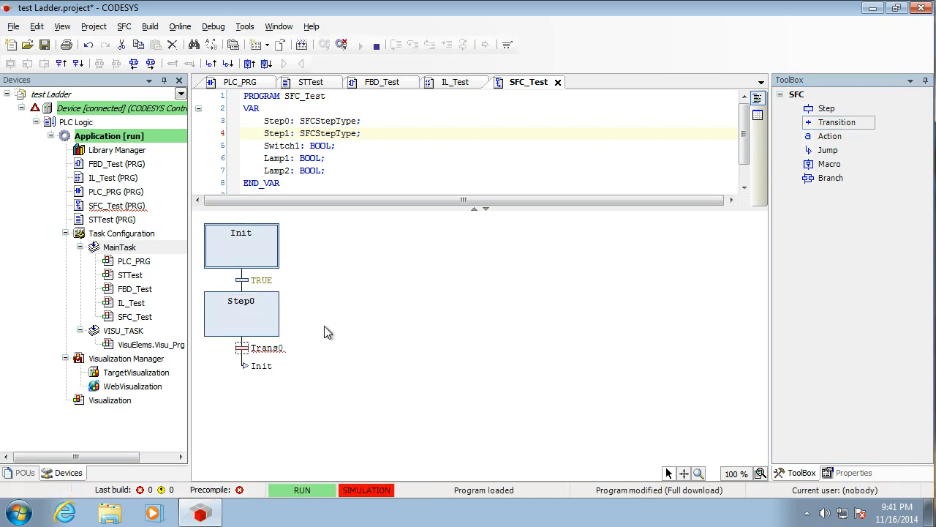
mouse_move(832, 115)
text(Step0)
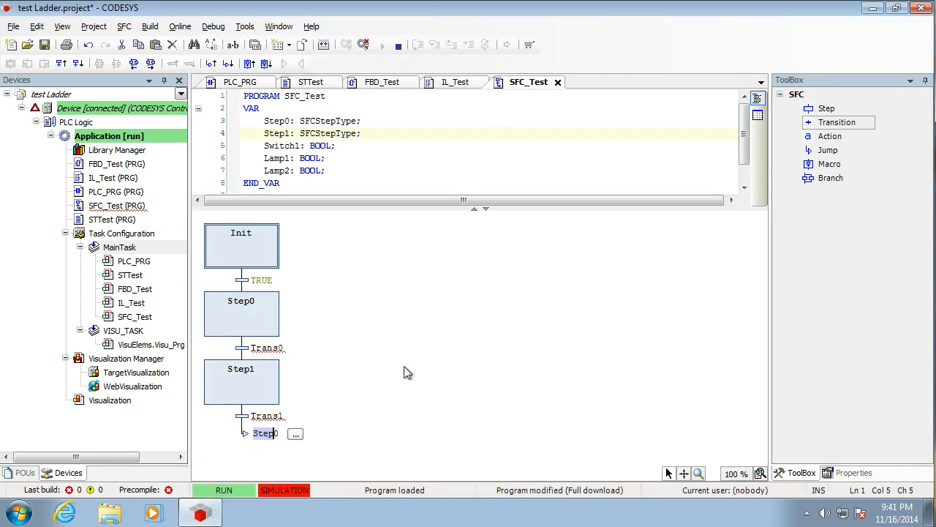
Select the Trans0 transition name in the SFC_Test chart.
click(241, 300)
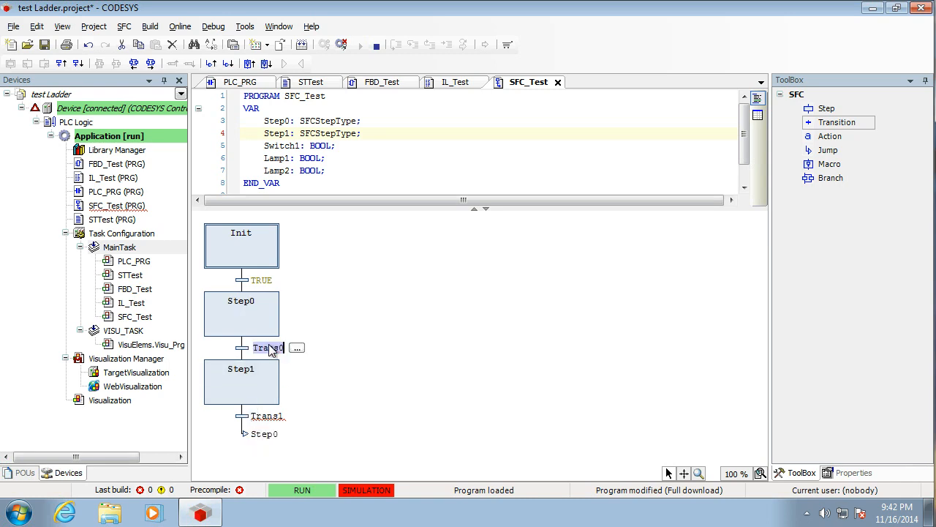
Open the Input Assistant for Trans0 and expand Application.
click(296, 348)
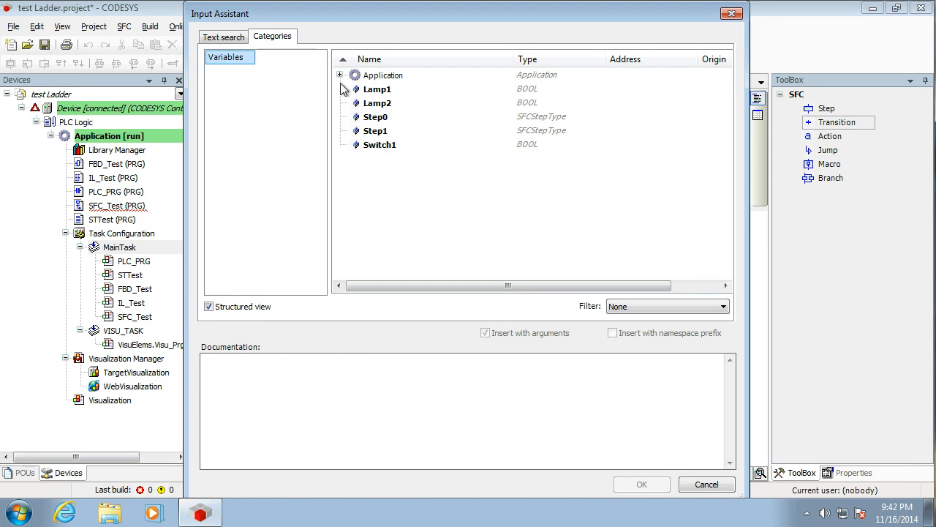
click(340, 74)
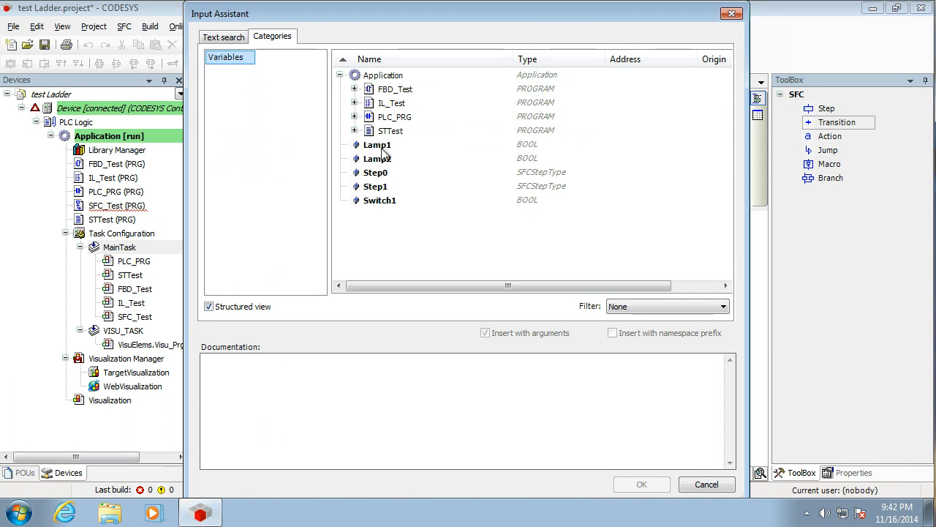
mouse_move(379, 204)
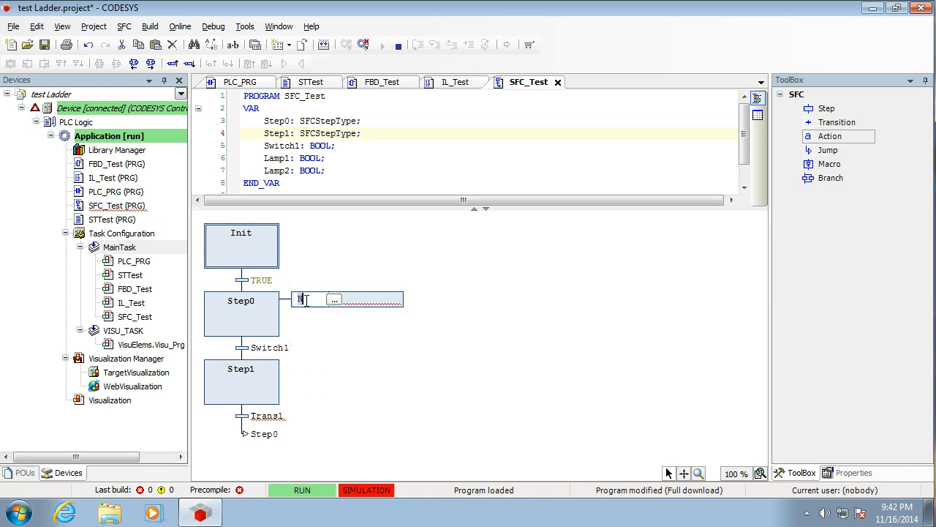
Give Step0 an N action for Lamp1 and Step1 an N action for Lamp2.
click(334, 299)
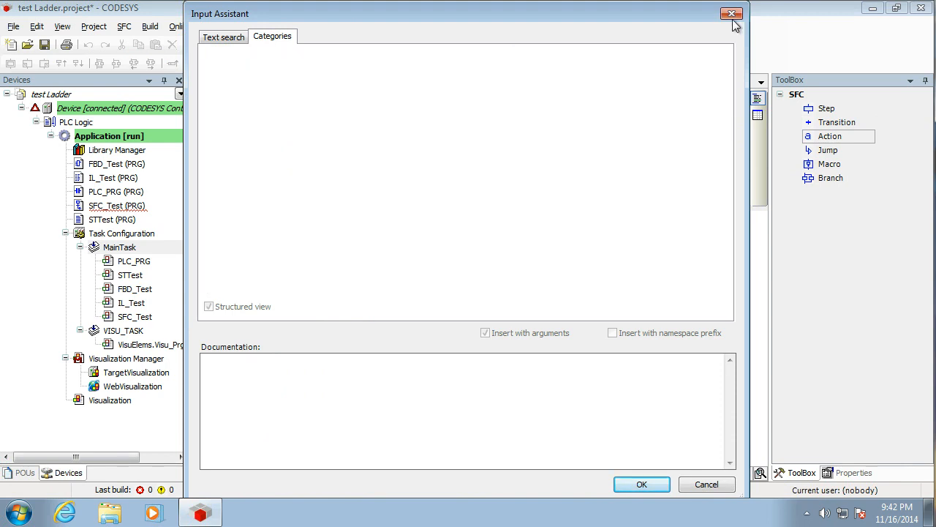
click(732, 13)
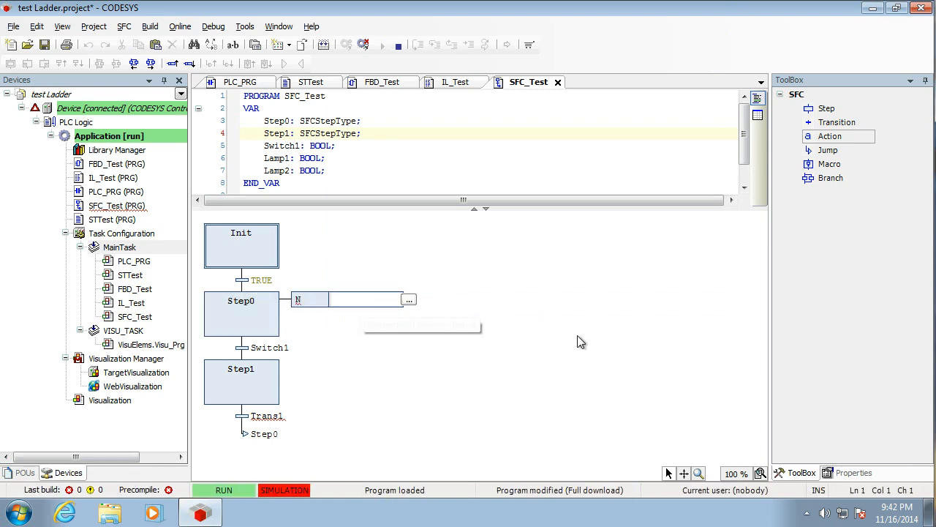
mouse_move(597, 348)
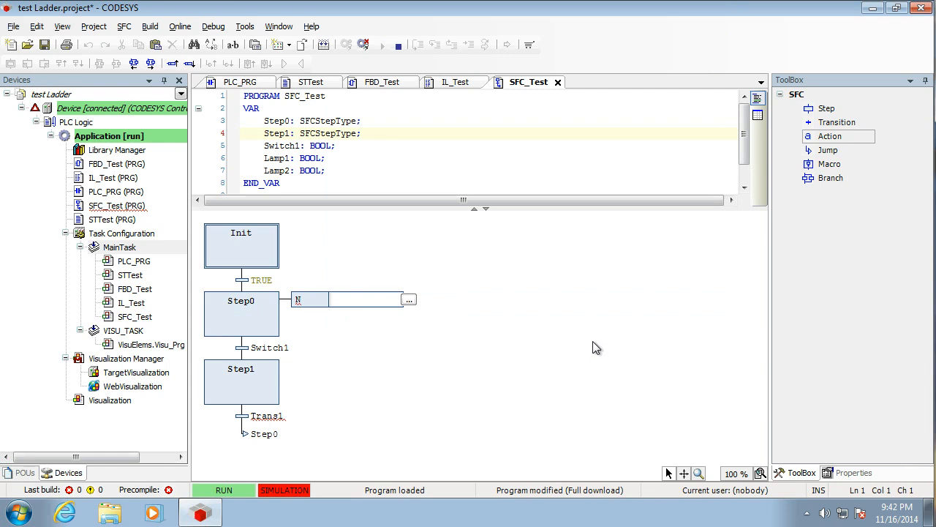
text(Lamp1)
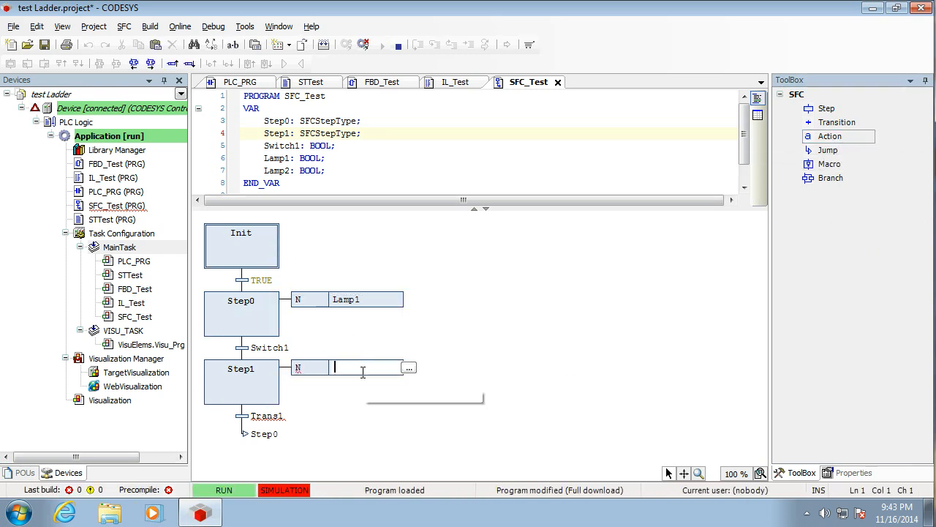
text(Lamp2)
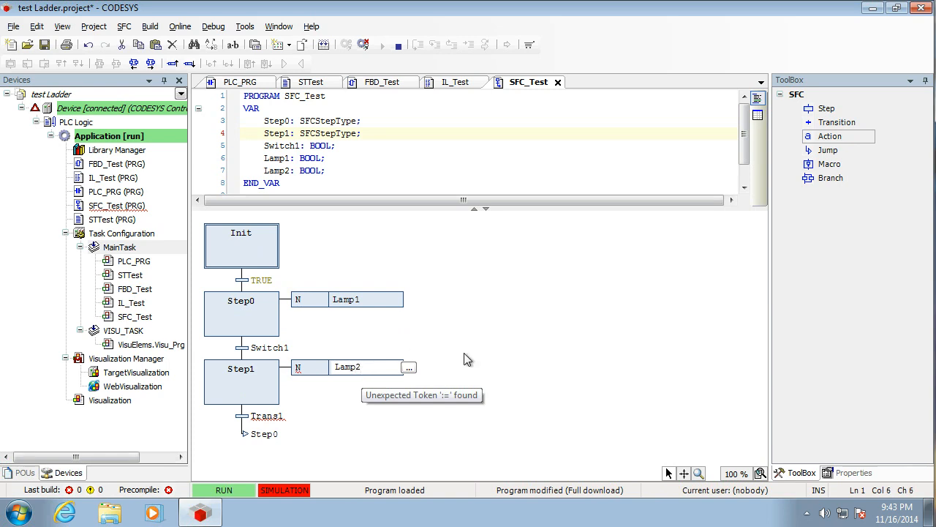
click(409, 366)
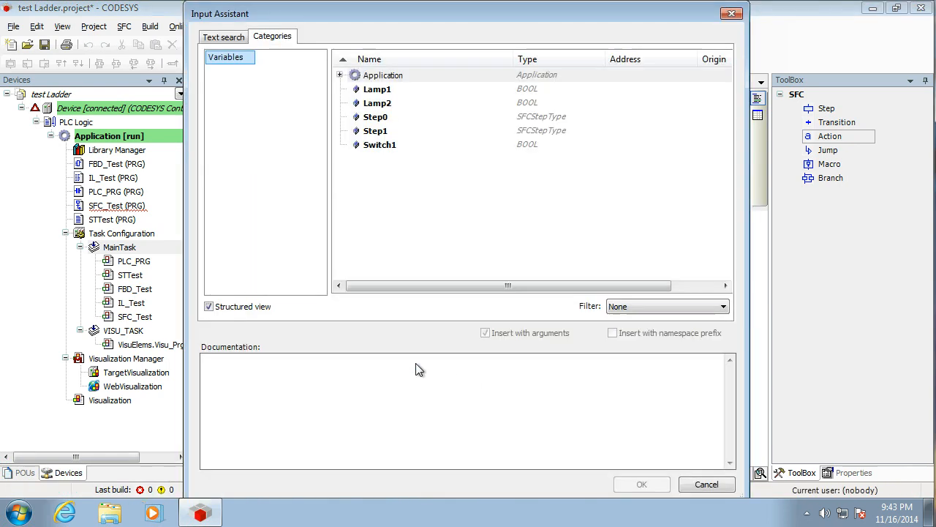
click(706, 484)
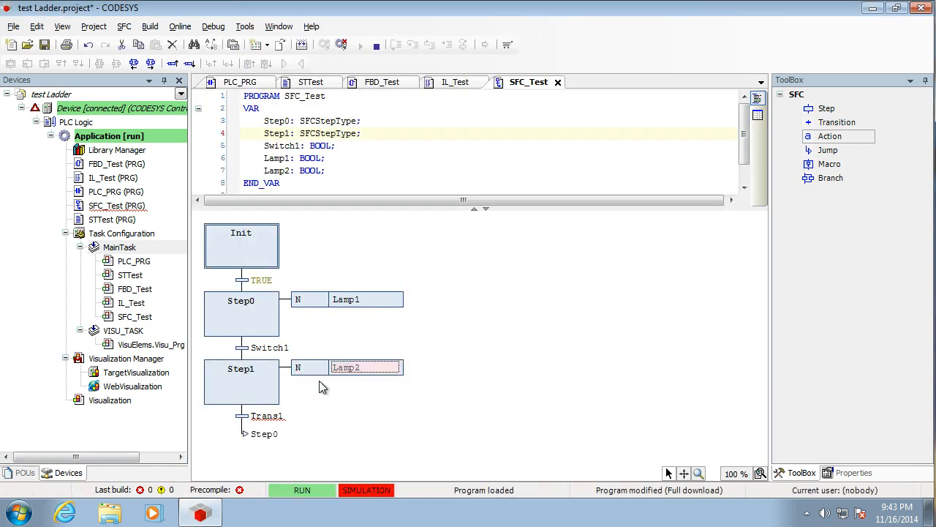
mouse_move(284, 377)
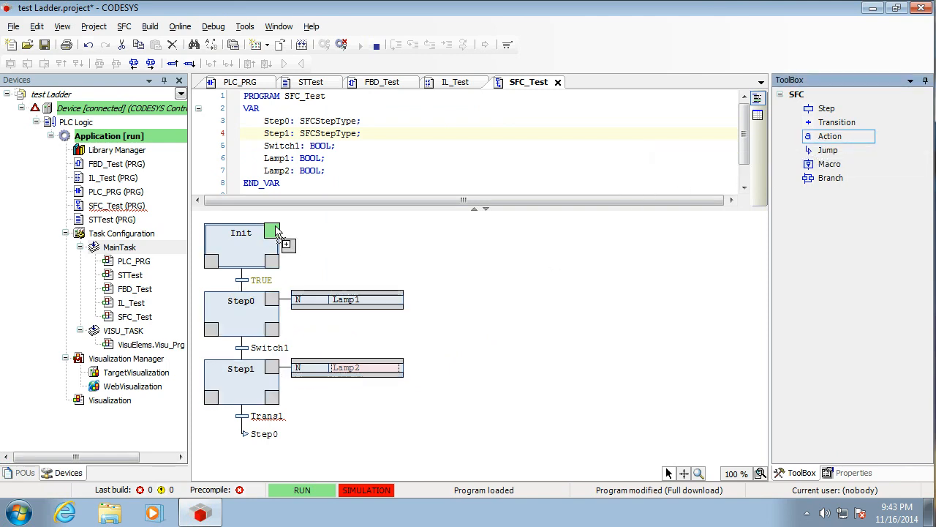
mouse_move(277, 233)
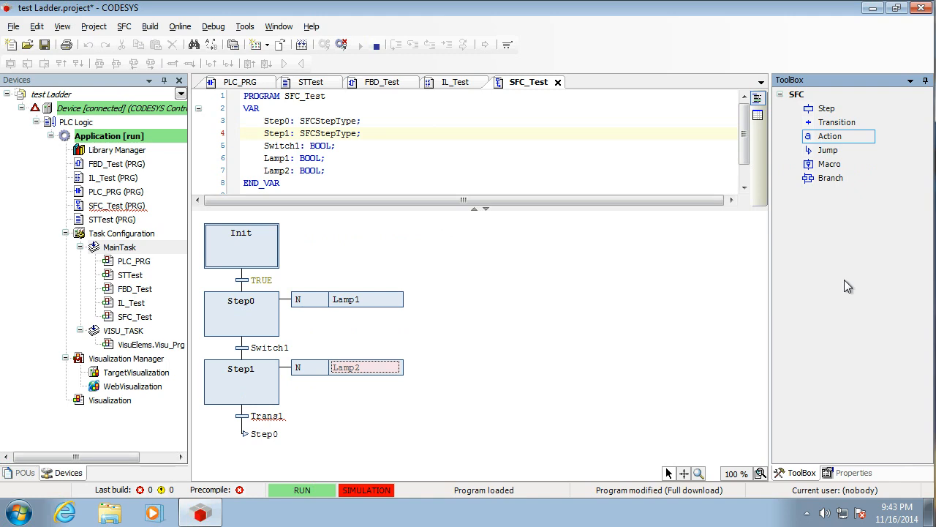
mouse_move(578, 305)
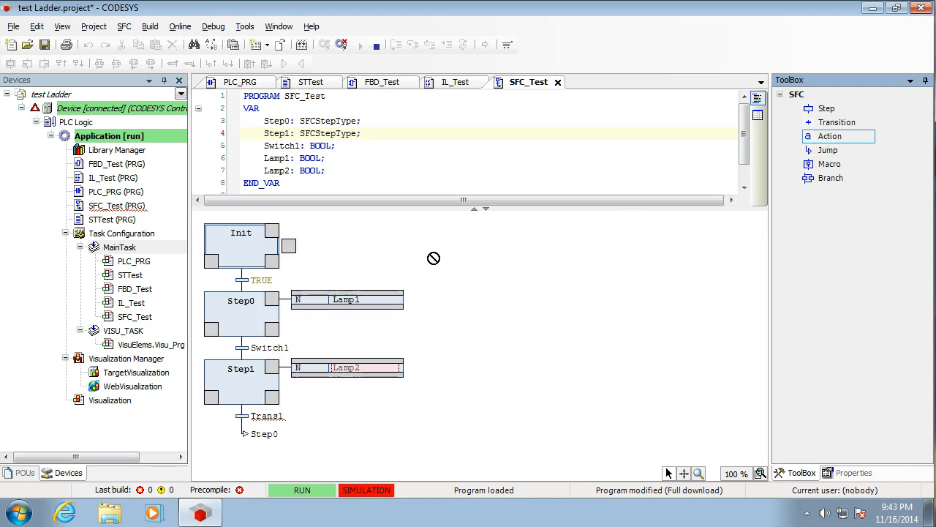
mouse_move(272, 329)
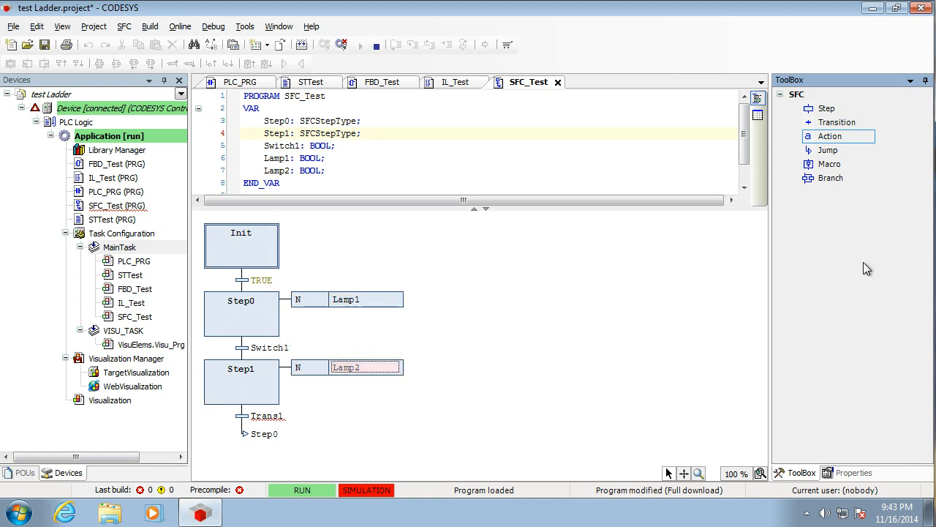
mouse_move(867, 259)
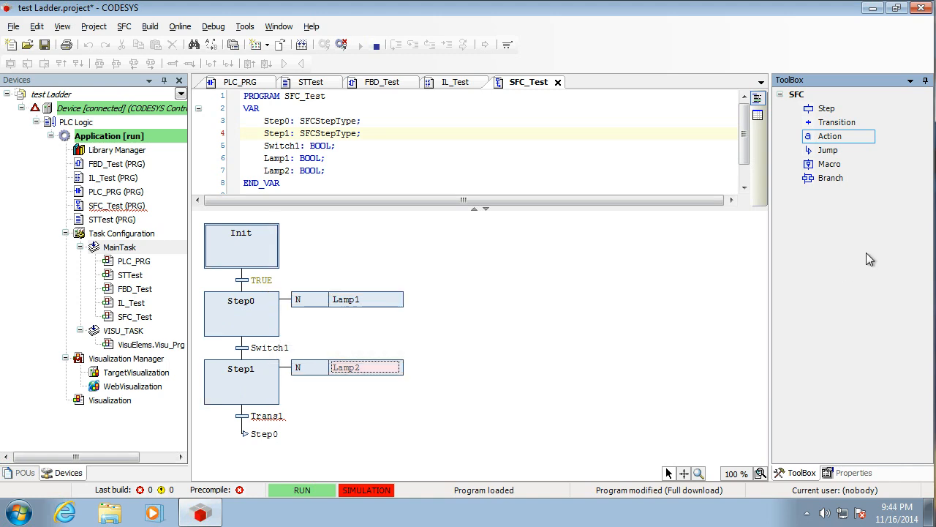
mouse_move(549, 308)
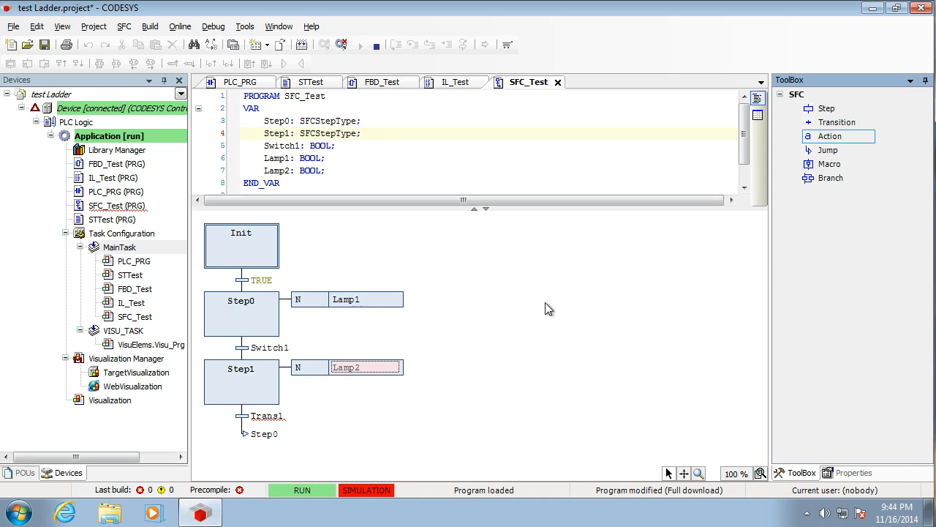
Change the transition after Step1 to 'Step1.t > T#10s'.
click(267, 416)
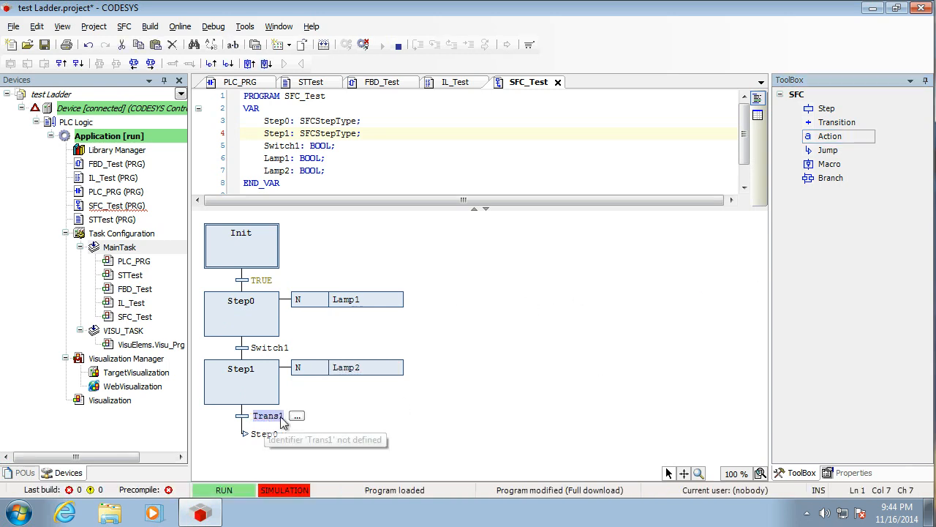
mouse_move(420, 456)
text(St)
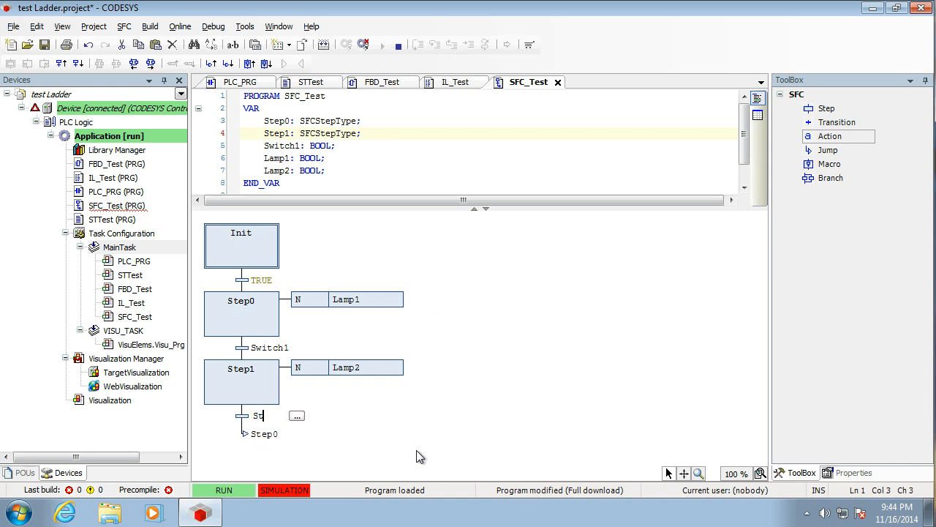
text(ep1.t > T#10s)
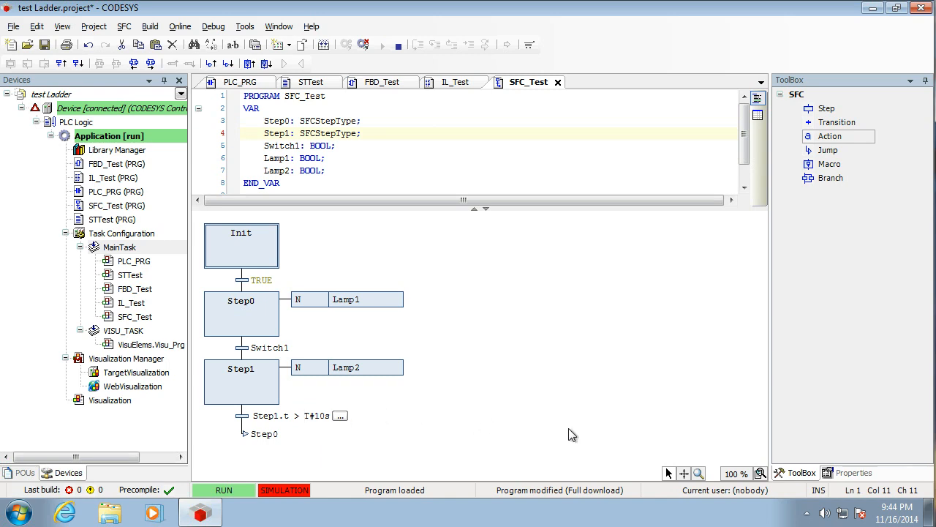
mouse_move(270, 416)
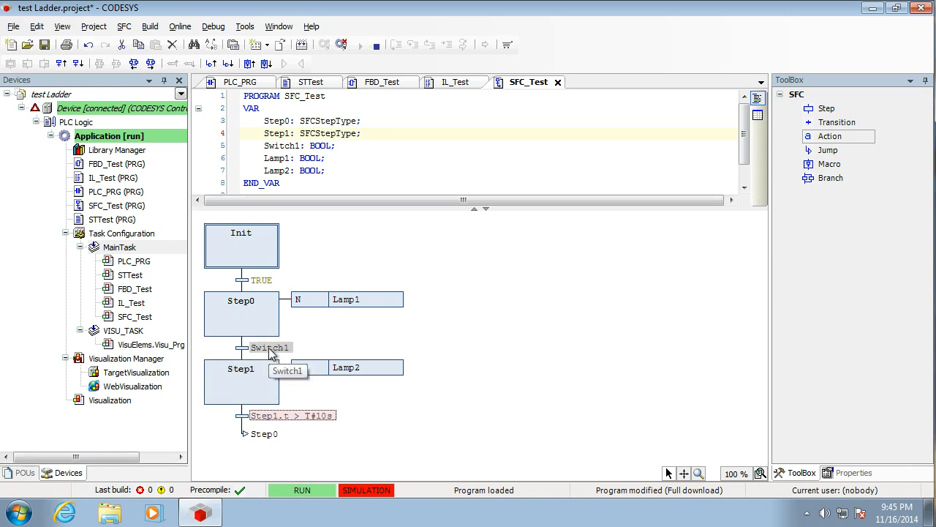
mouse_move(453, 319)
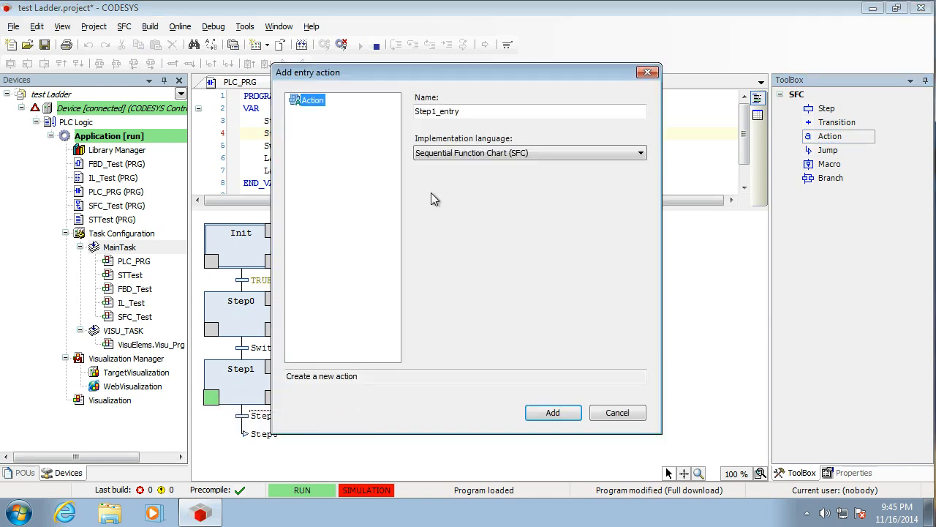
mouse_move(396, 133)
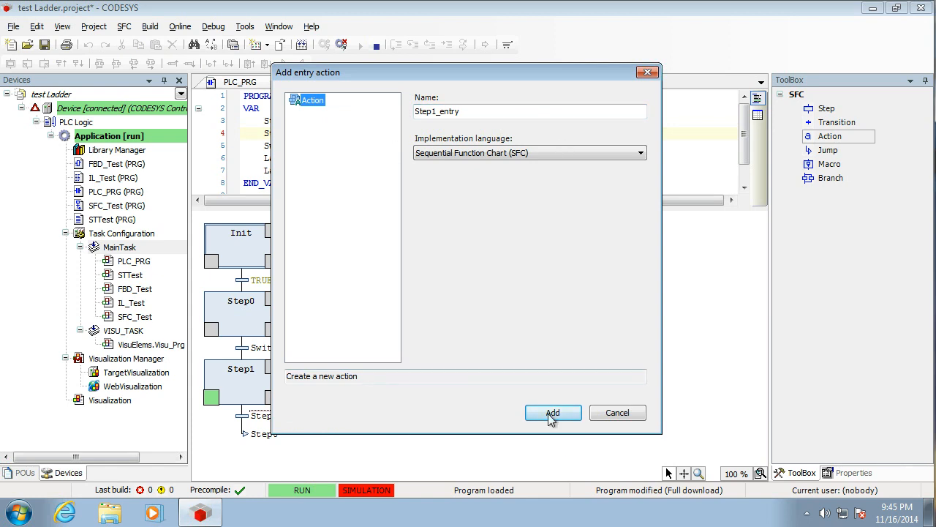
mouse_move(553, 413)
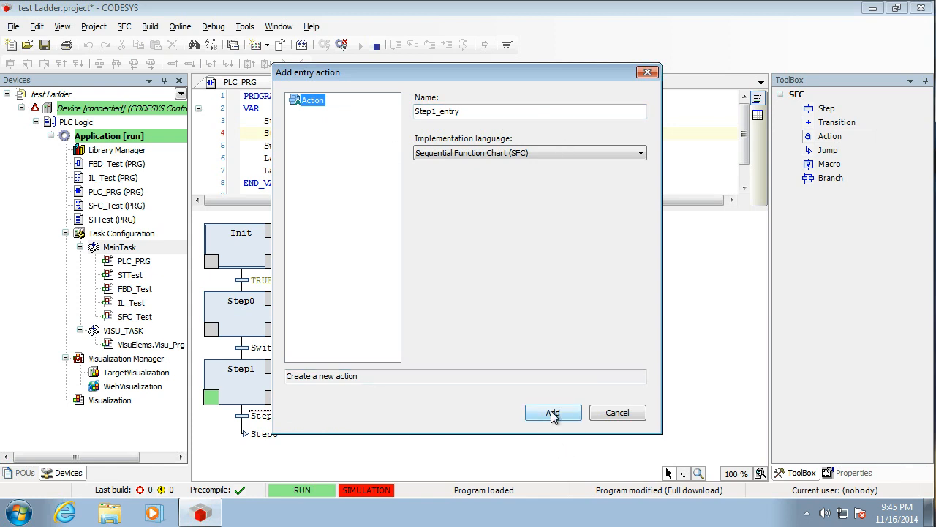
Create the Step1_entry entry action in SFC language.
click(552, 413)
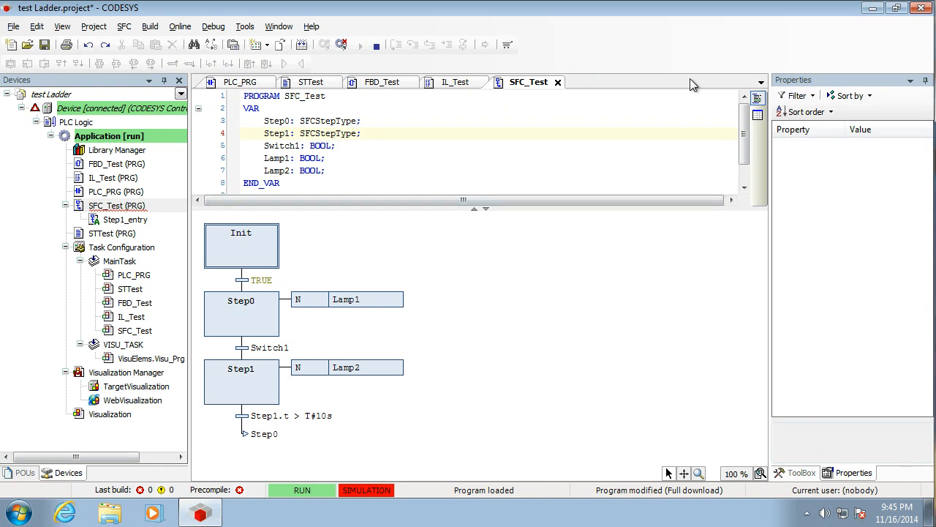
Reopen the Visualization editor and bring up its tab's context menu.
click(110, 413)
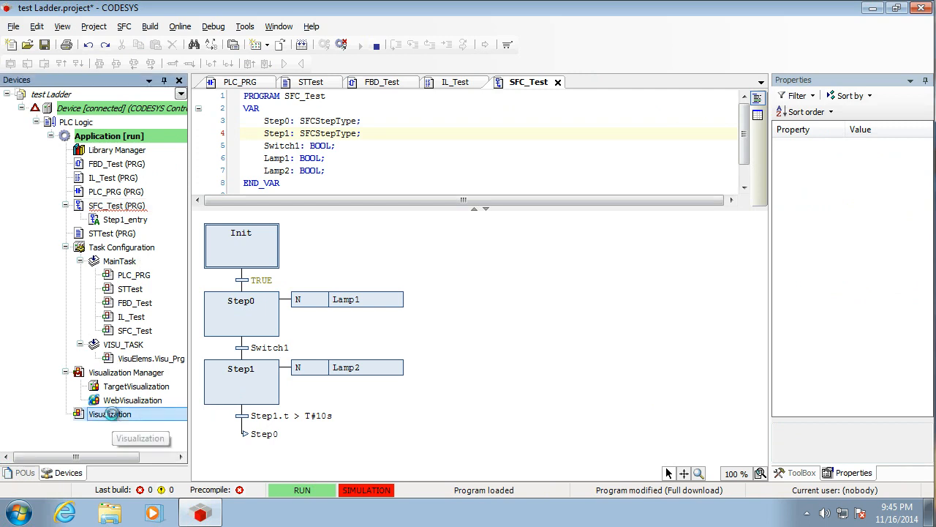
double_click(110, 413)
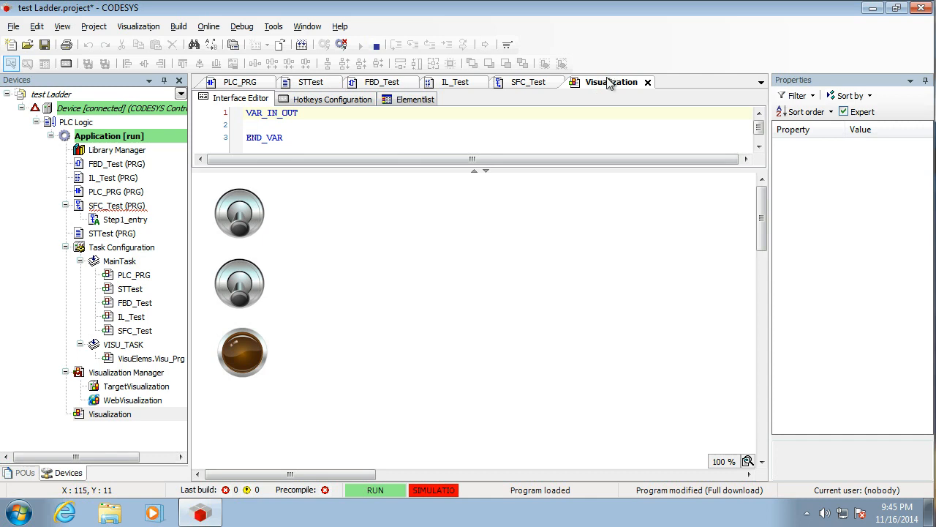
right_click(614, 81)
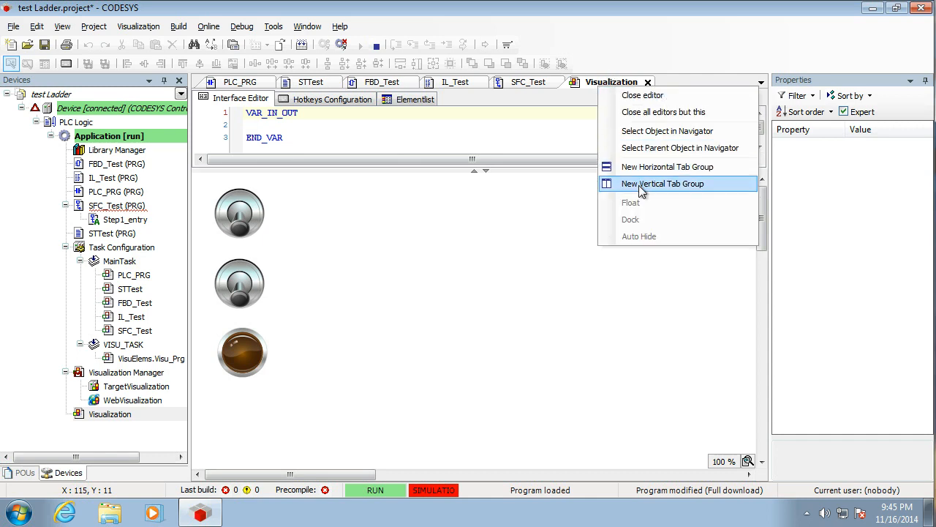
Show the SFC_Test chart and Visualization in a vertical tab group, and log out of the device.
click(662, 183)
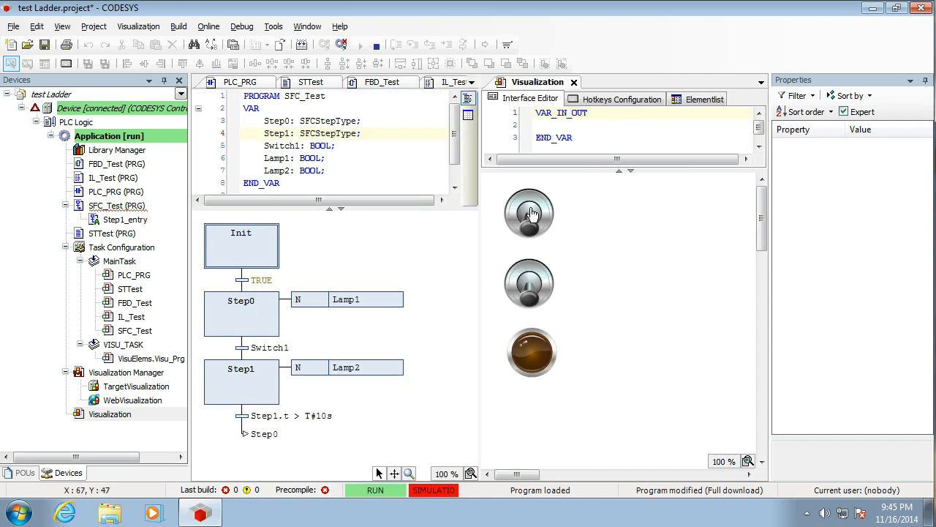
click(529, 213)
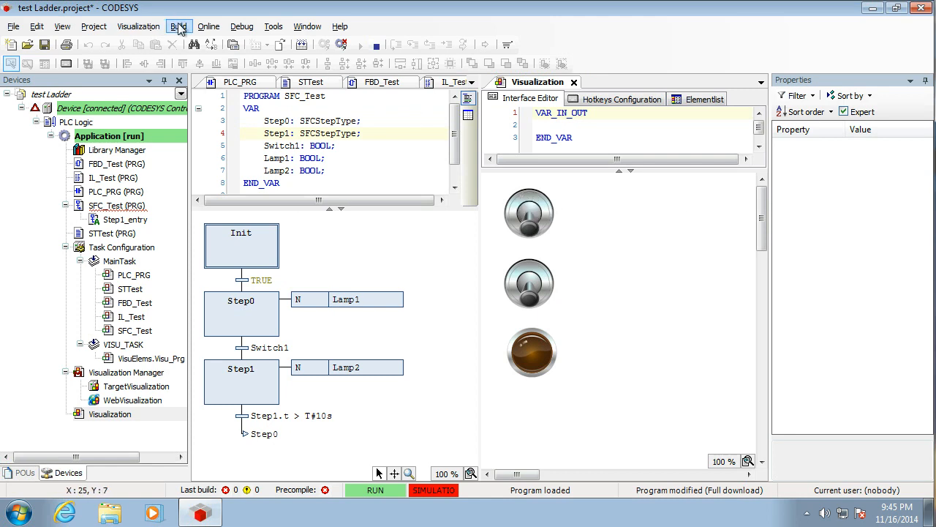
click(178, 25)
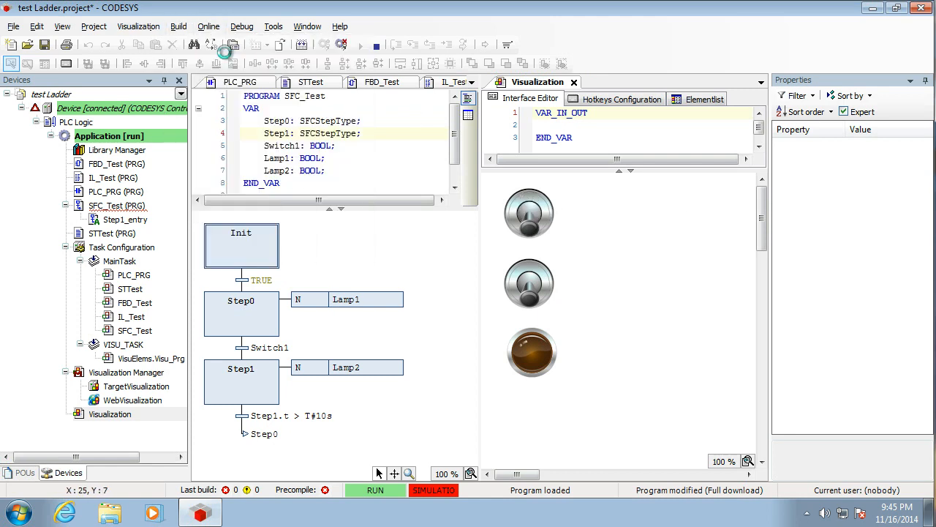
click(529, 213)
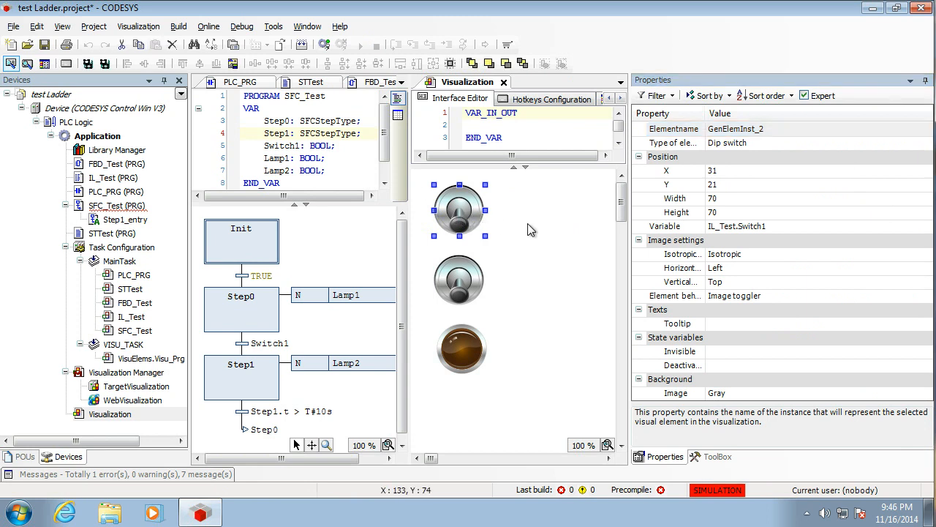
Bind the first switch to SFC_Test.Switch1 through the Input Assistant.
click(737, 226)
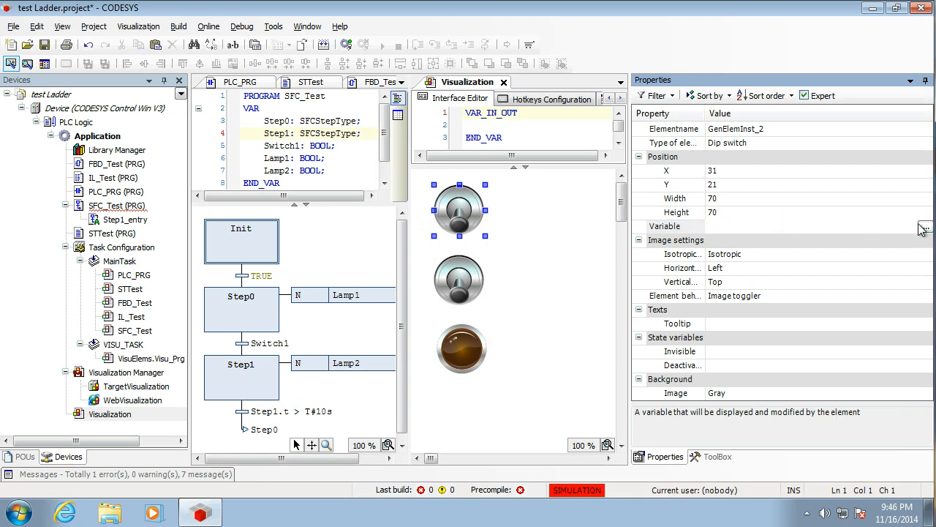
click(925, 226)
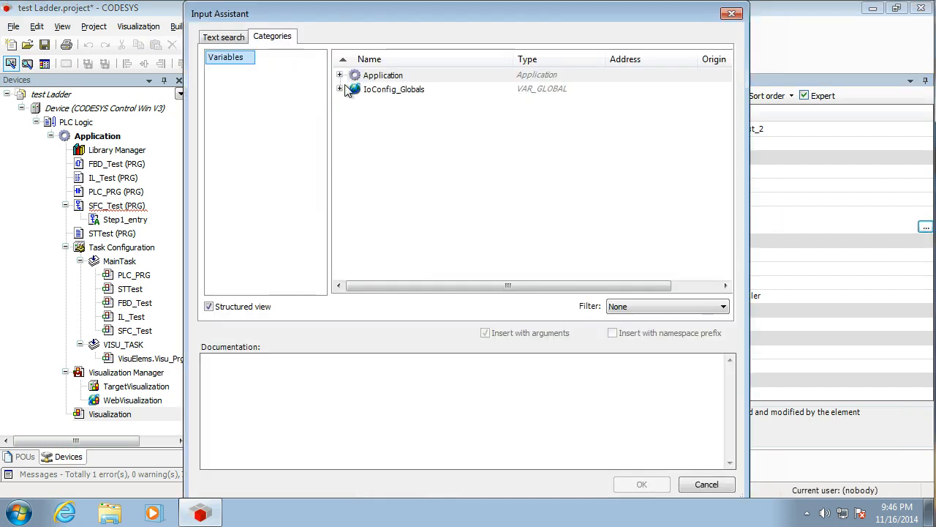
click(339, 74)
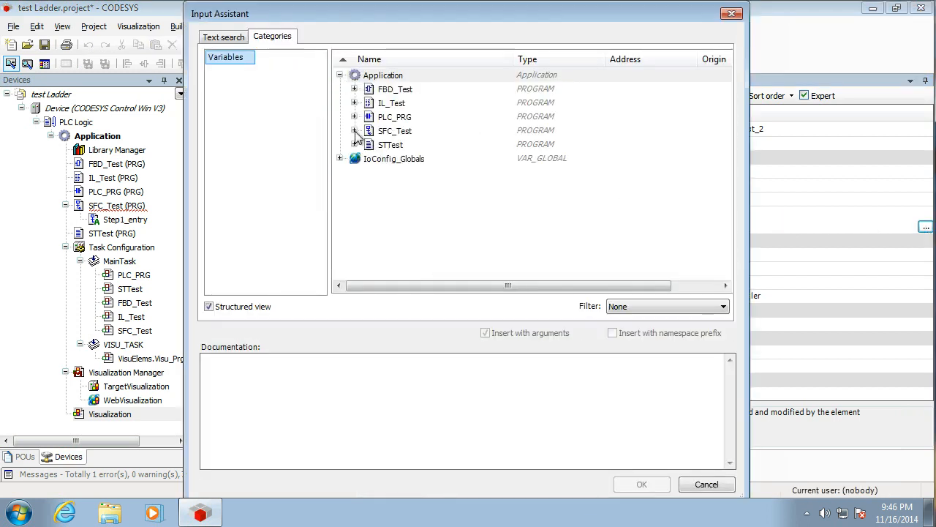
click(355, 130)
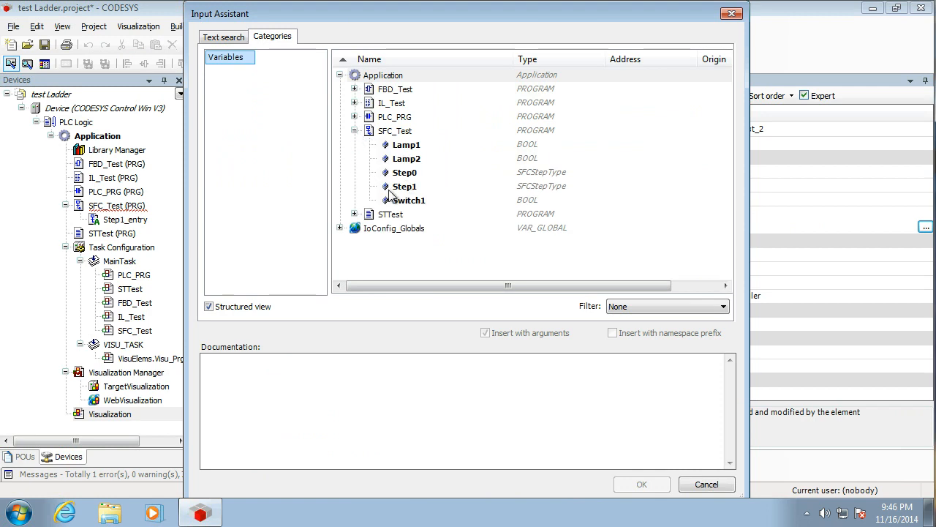
click(408, 200)
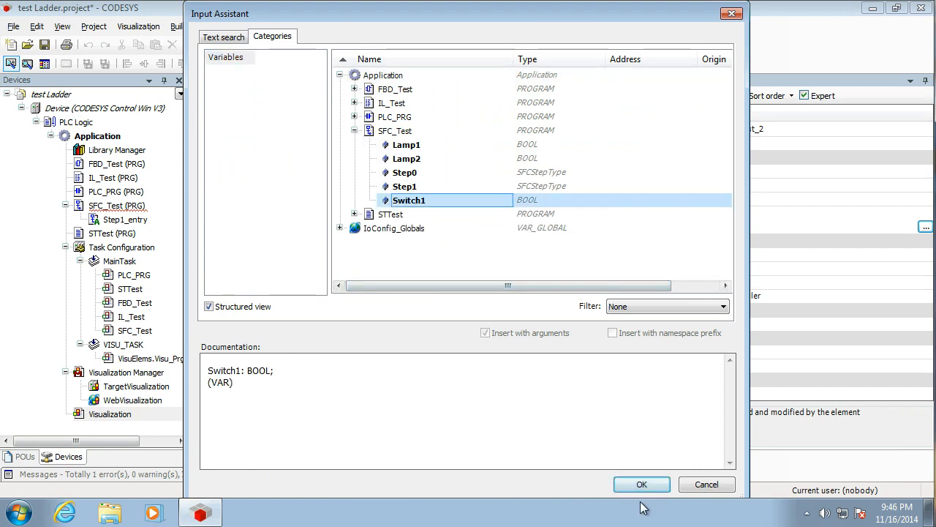
click(641, 483)
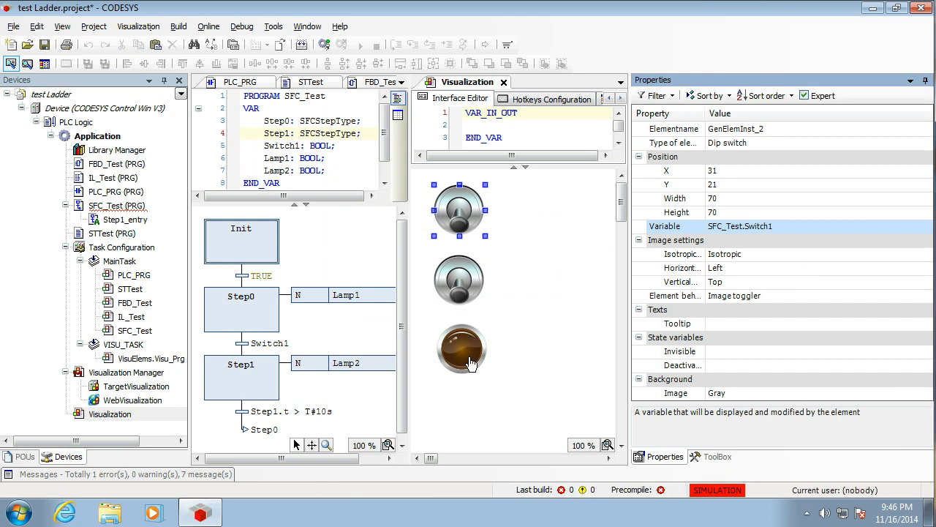
Bind the first lamp to SFC_Test.Lamp1.
click(459, 349)
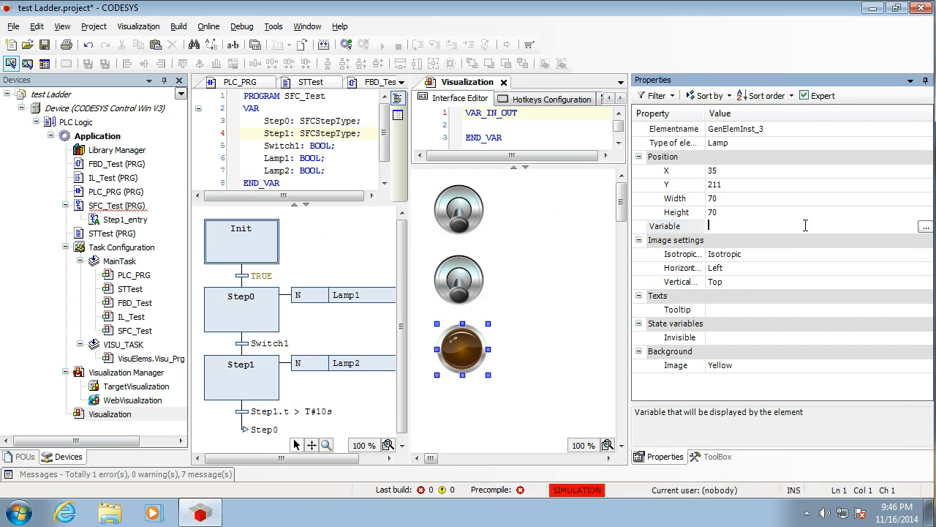
click(925, 226)
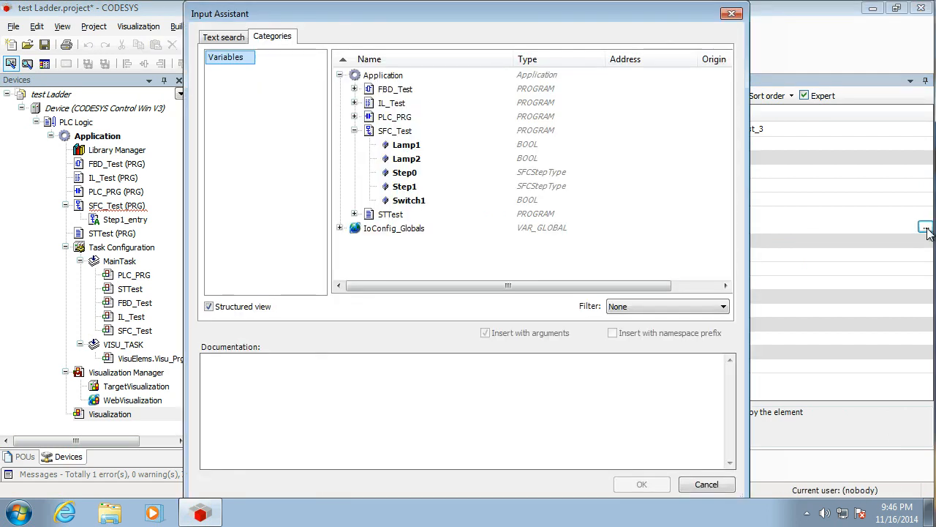
click(706, 484)
text(SFC_Test.Lamp1)
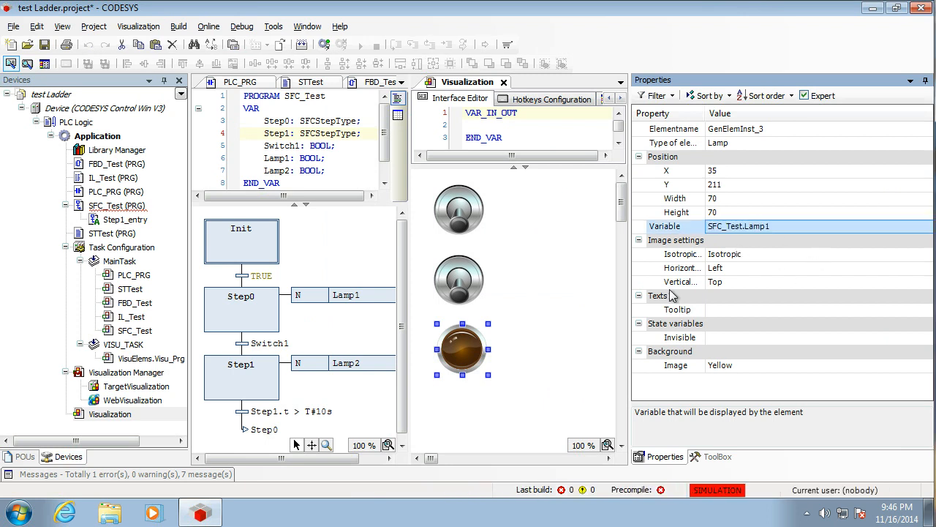
mouse_move(848, 118)
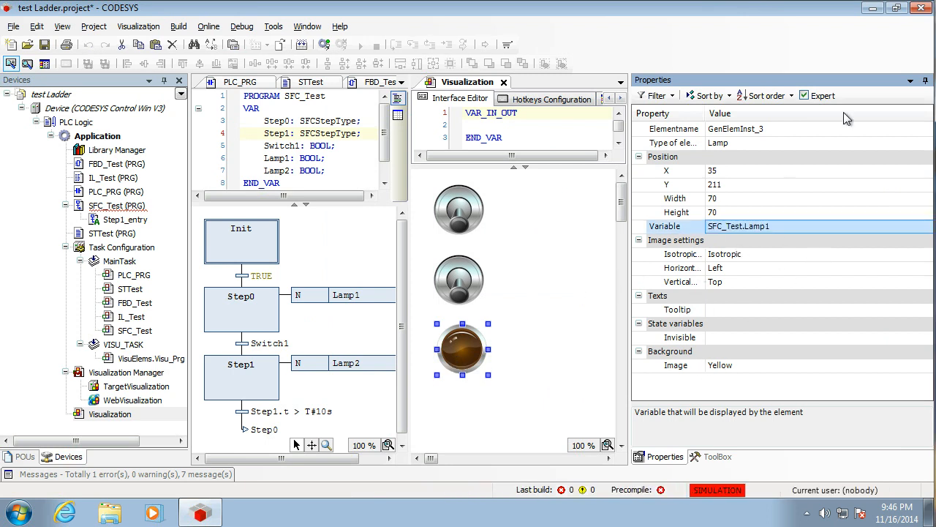
Add a second lamp bound to SFC_Test.Lamp2 and hide the Properties pane.
click(718, 456)
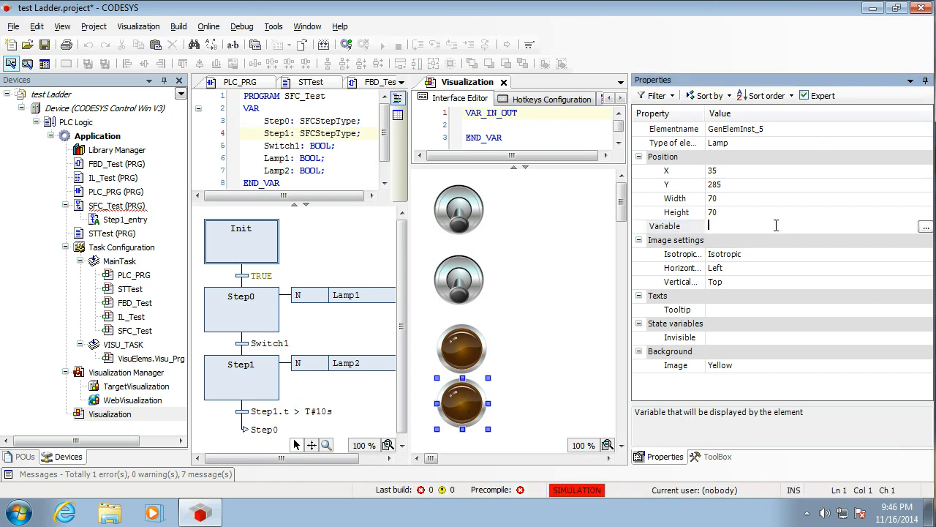
click(925, 226)
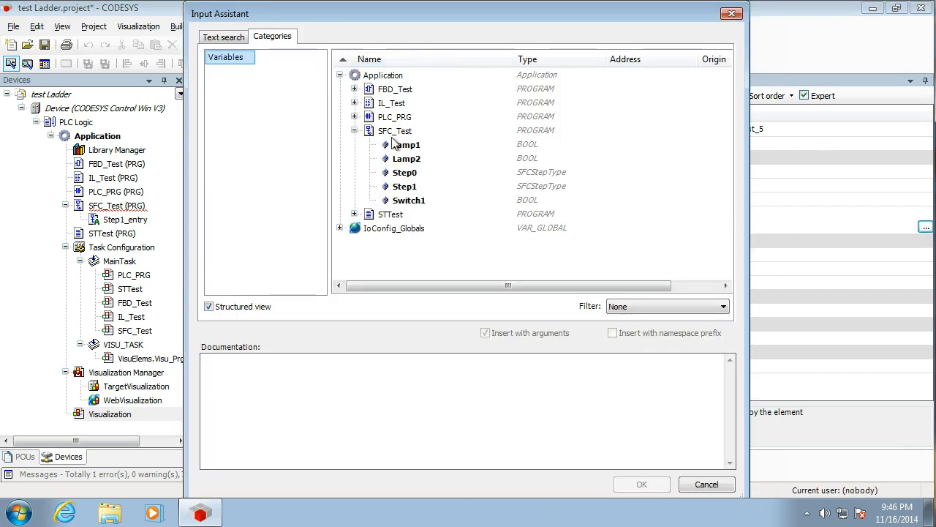
click(641, 483)
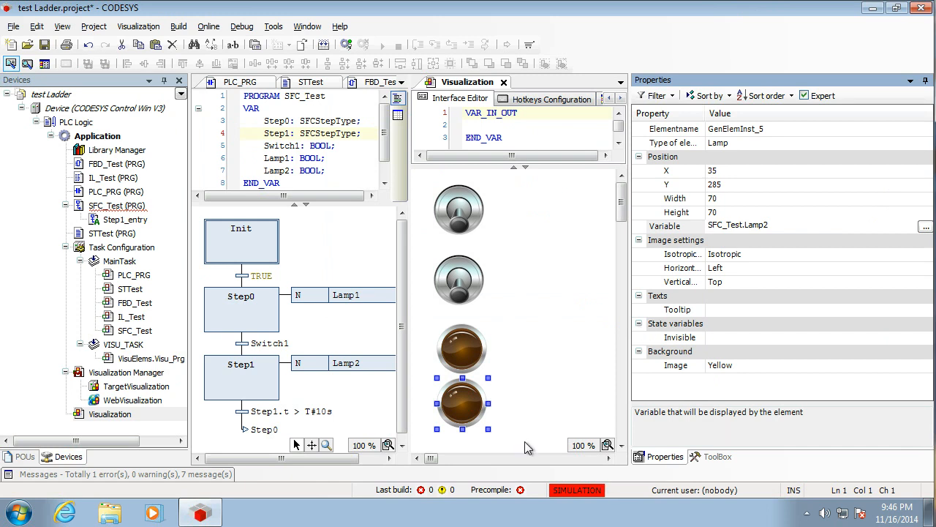
mouse_move(570, 408)
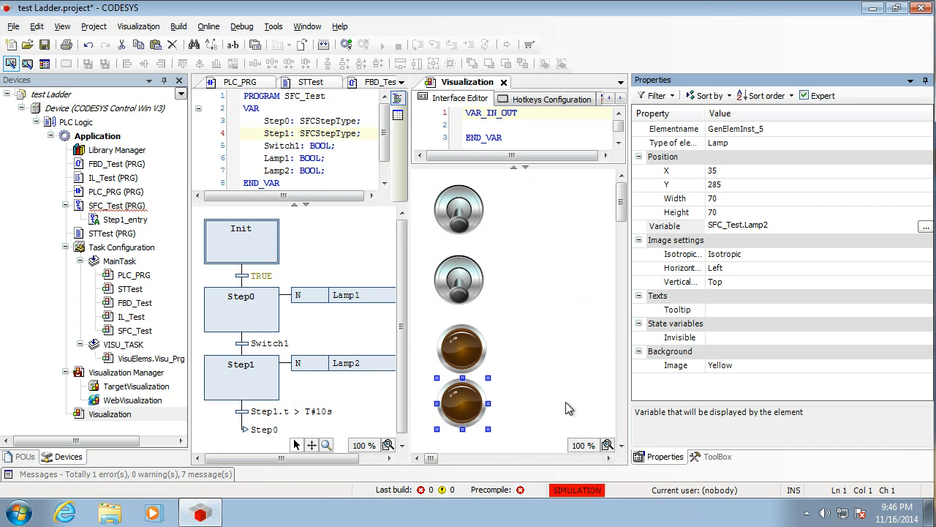
click(911, 81)
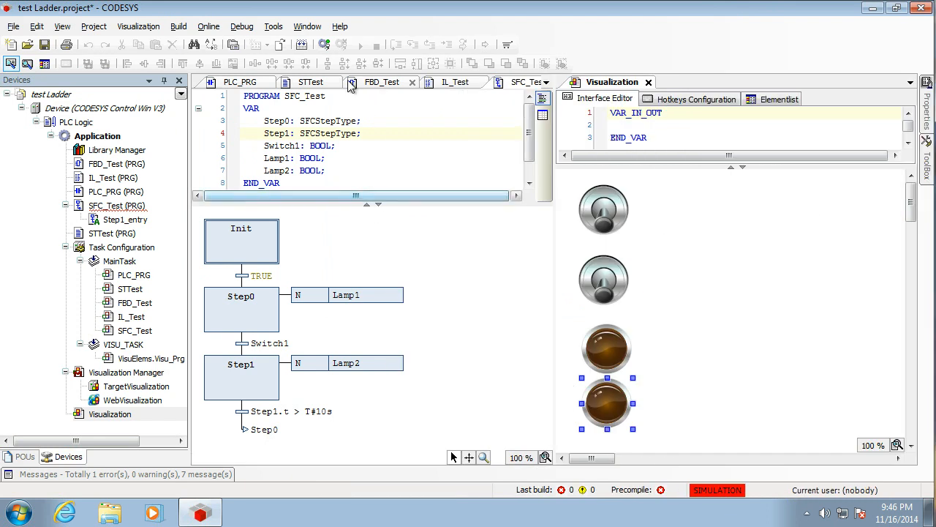
Build the project and delete the conflicting Step1_entry action from the Devices tree.
click(179, 26)
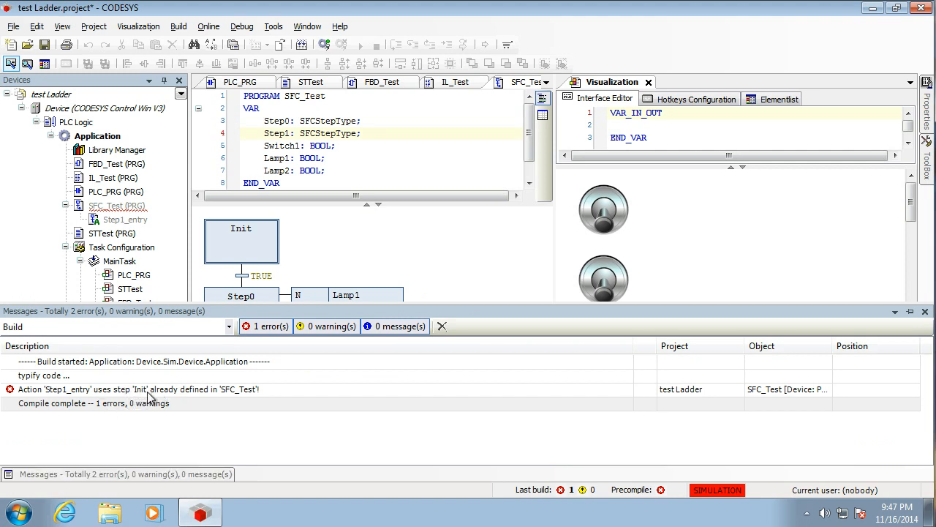
mouse_move(171, 400)
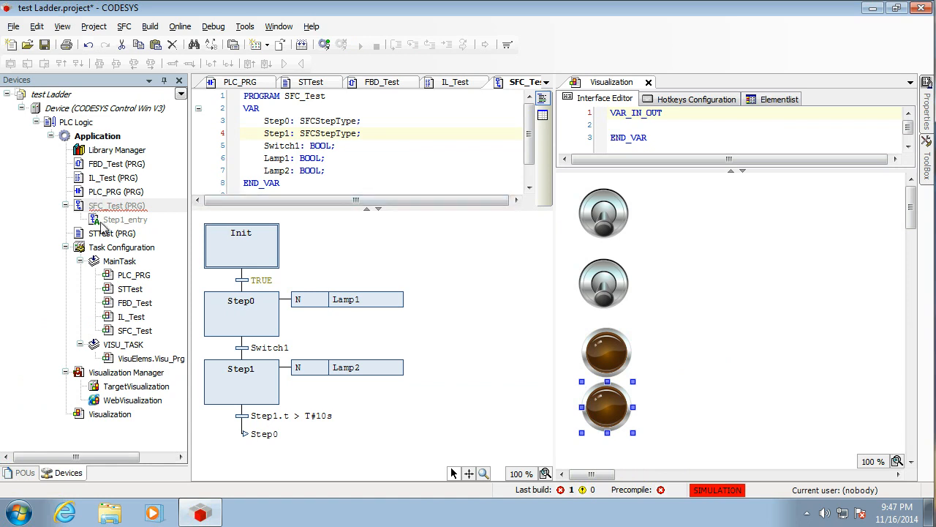
right_click(124, 220)
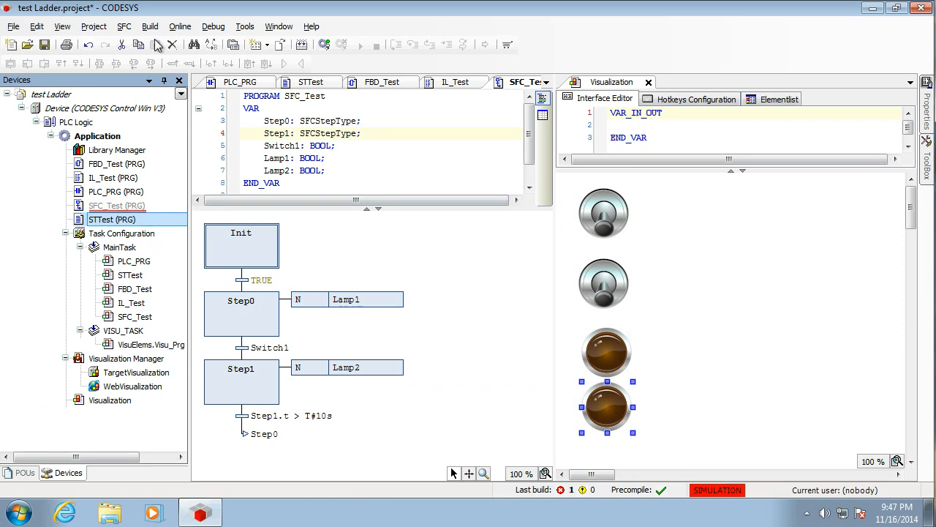
mouse_move(164, 206)
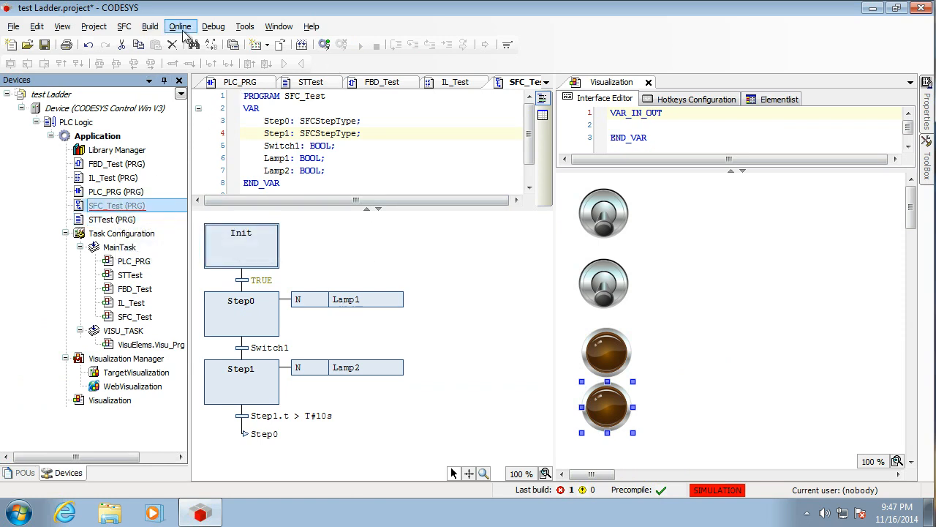
Log in to the simulated controller with online change.
click(180, 27)
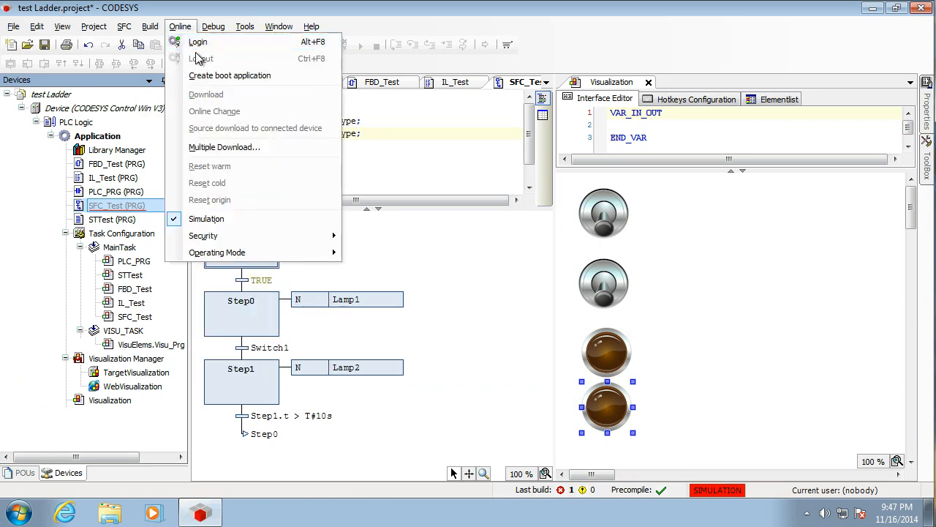
click(198, 42)
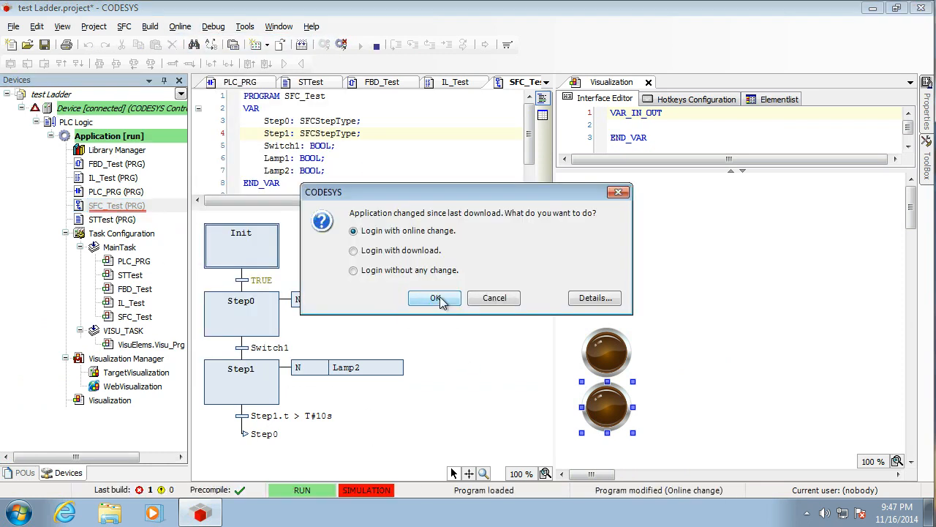
click(434, 298)
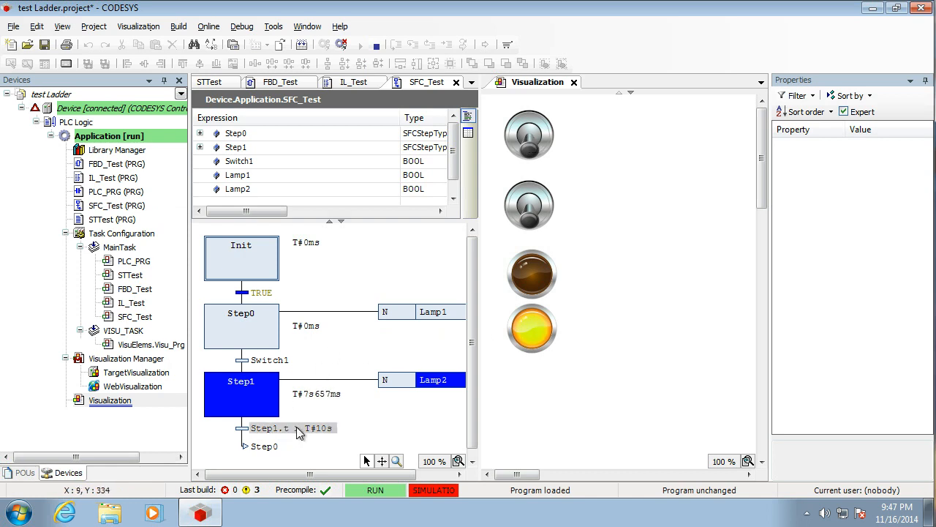
mouse_move(654, 349)
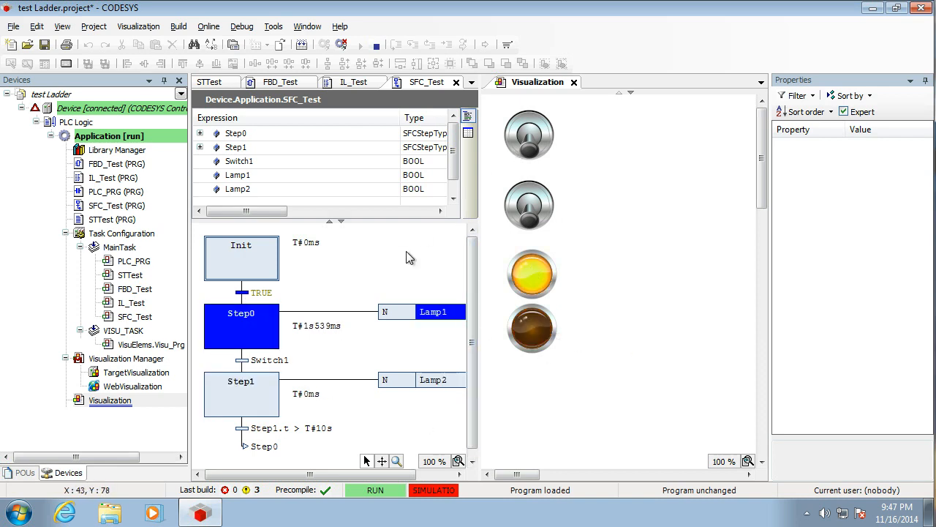
mouse_move(507, 224)
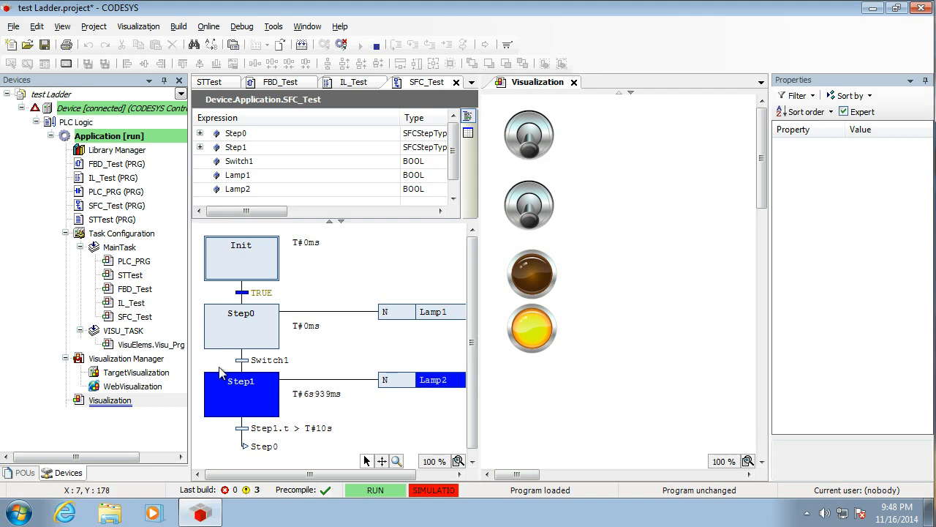
mouse_move(269, 359)
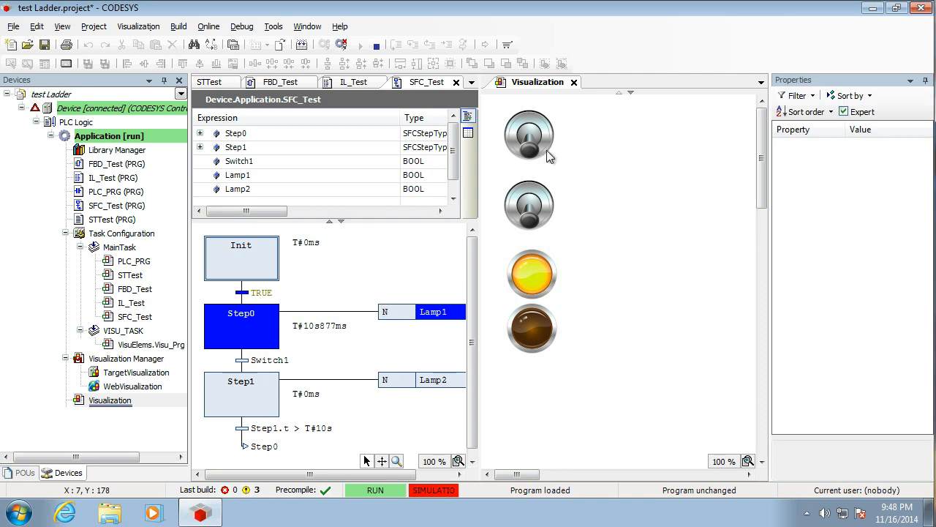
Log out of the simulated controller and minimize the Messages window.
click(208, 27)
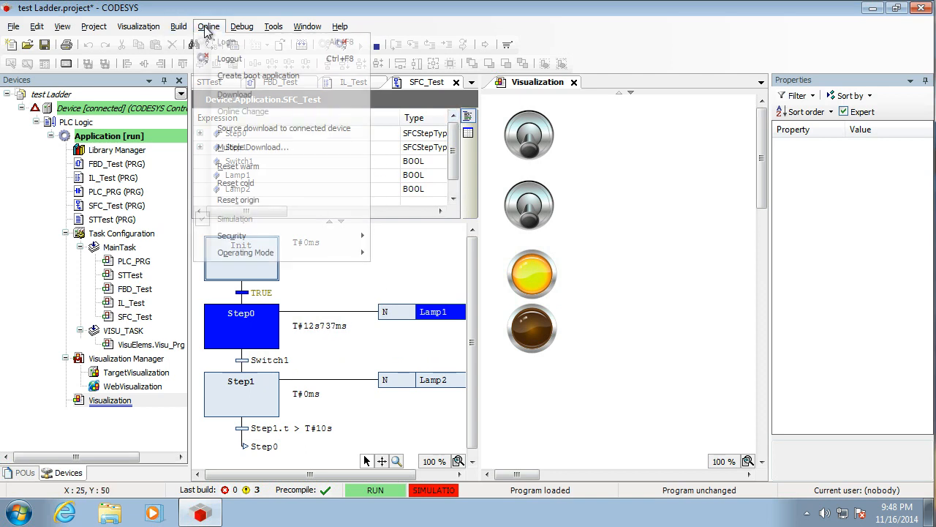
click(230, 58)
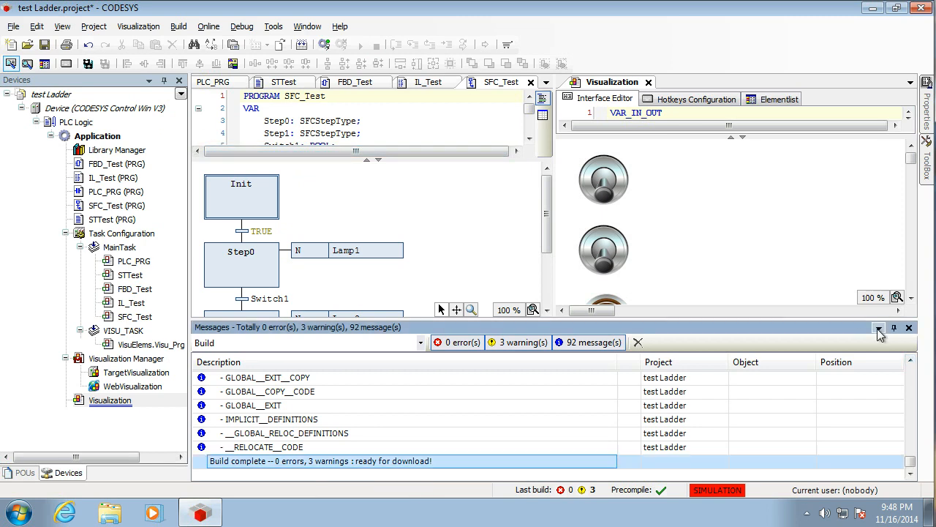
click(878, 328)
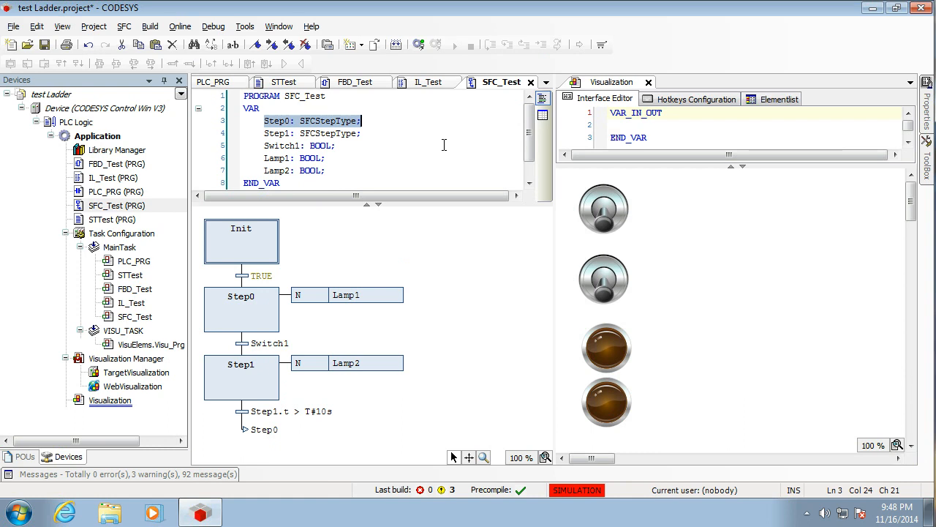
mouse_move(285, 425)
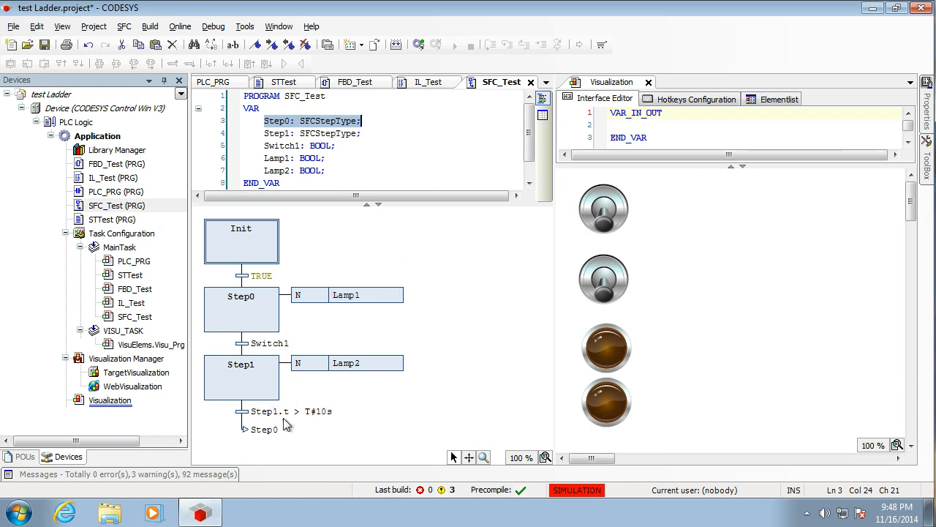
mouse_move(513, 426)
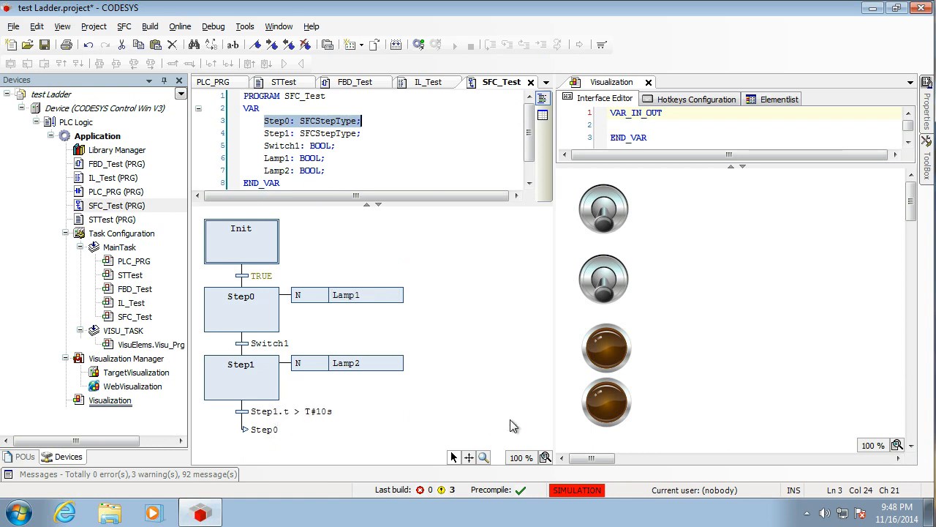
mouse_move(419, 221)
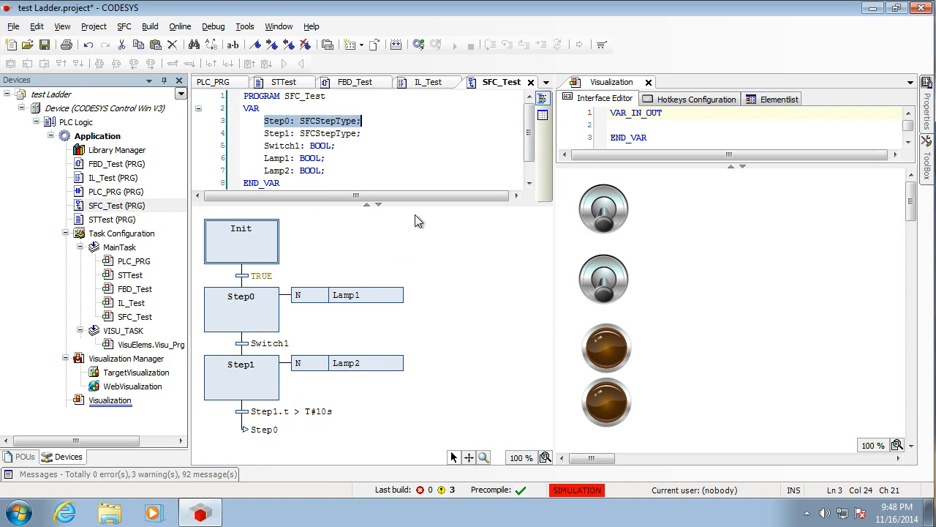